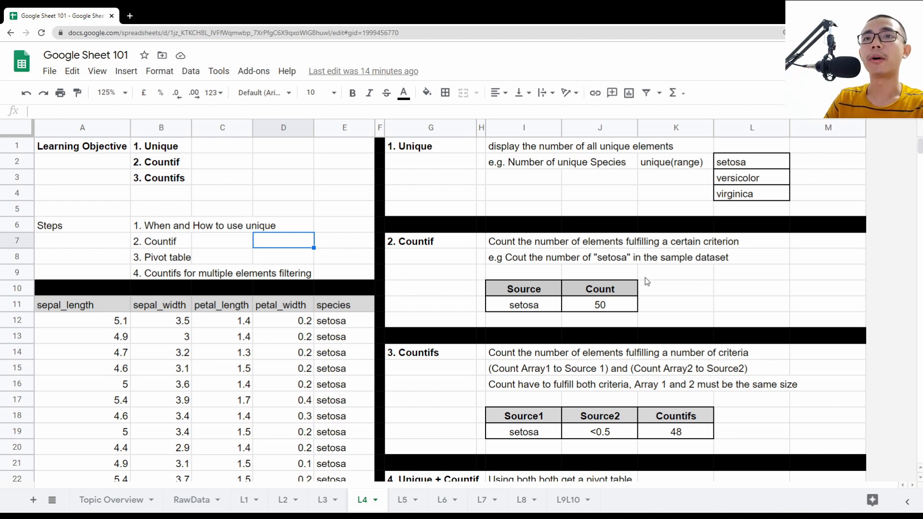
Step: Review the iris import formula, a block of measurement values and the species labels
{"action": "left_click", "coordinate": [83, 305]}
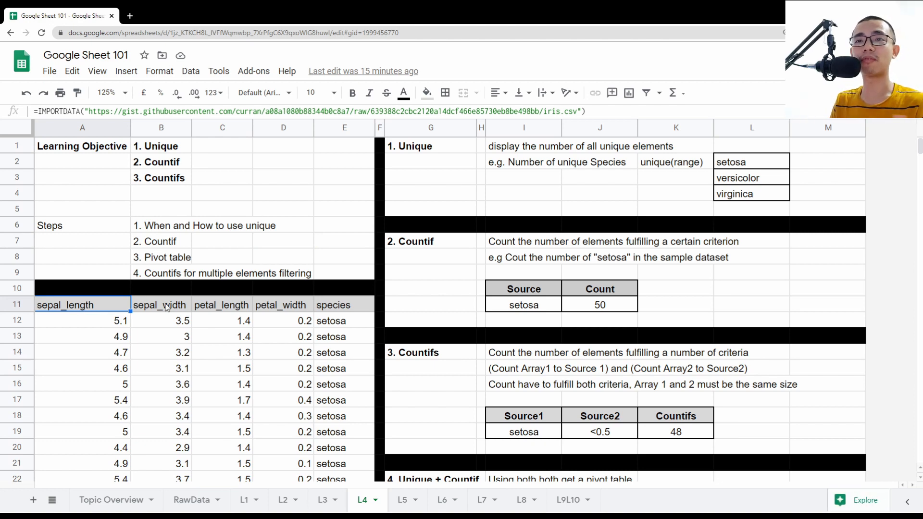
{"action": "mouse_move", "coordinate": [211, 287]}
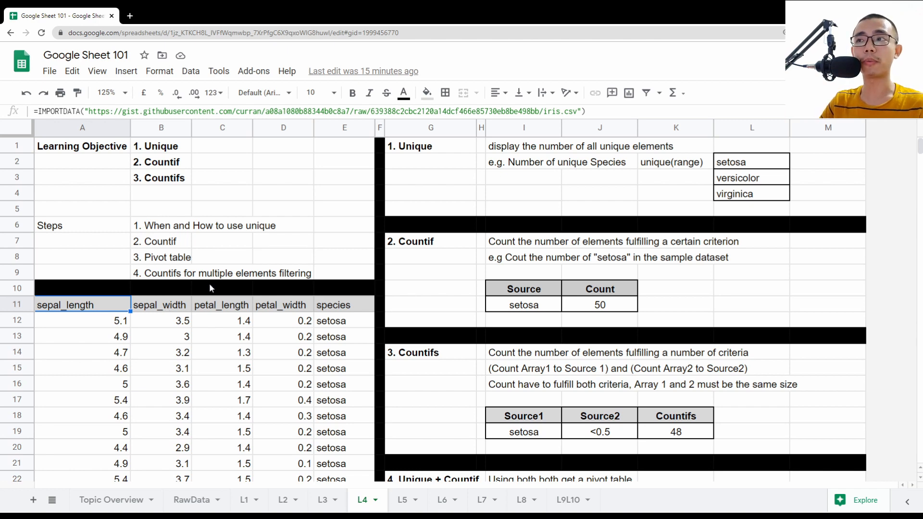
{"action": "scroll", "scroll_direction": "down", "scroll_amount": 3}
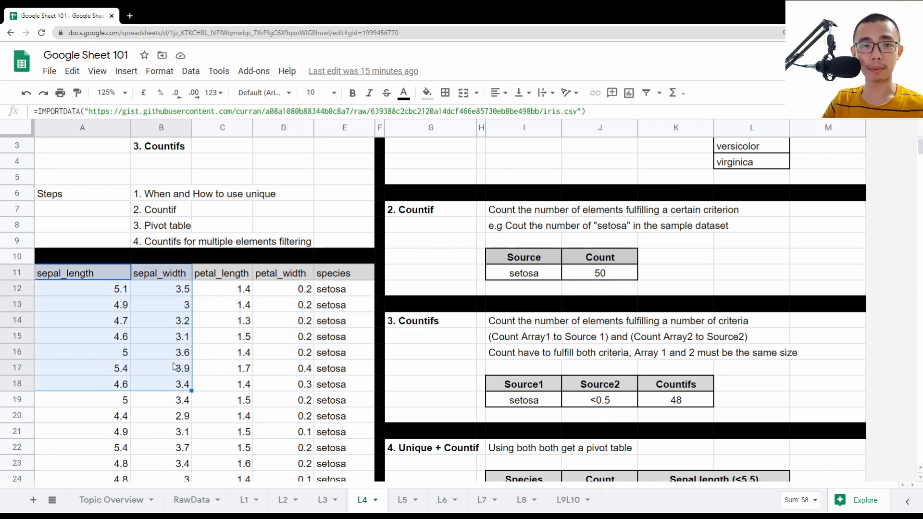
{"action": "left_click", "coordinate": [82, 256]}
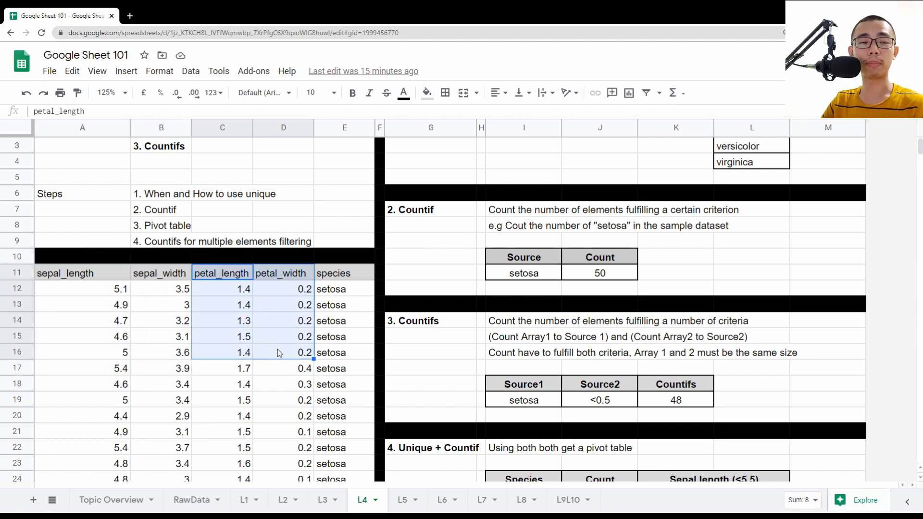
{"action": "left_click", "coordinate": [344, 320]}
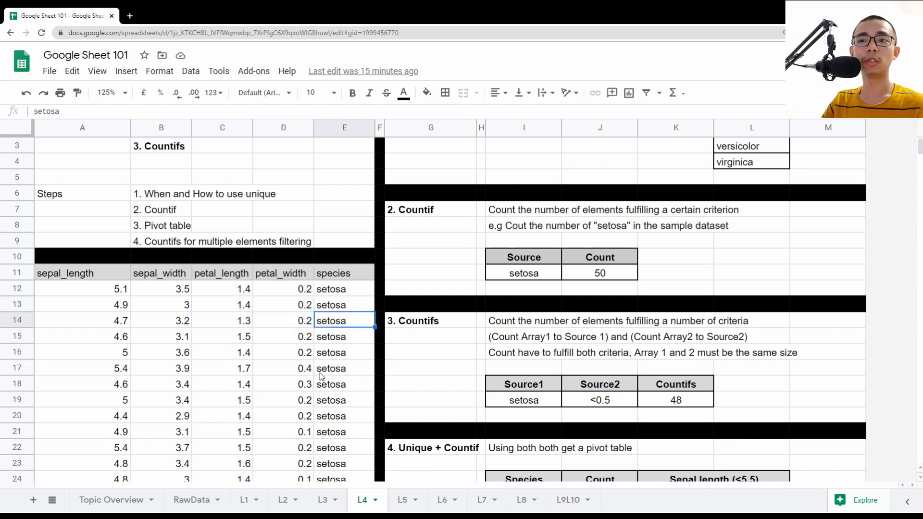
{"action": "scroll", "scroll_direction": "down", "scroll_amount": 3}
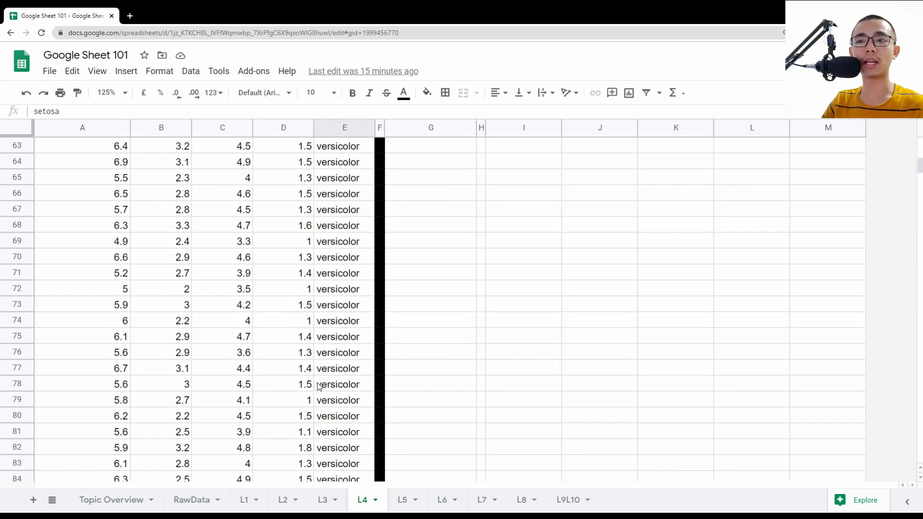
{"action": "scroll", "scroll_direction": "down", "scroll_amount": 3}
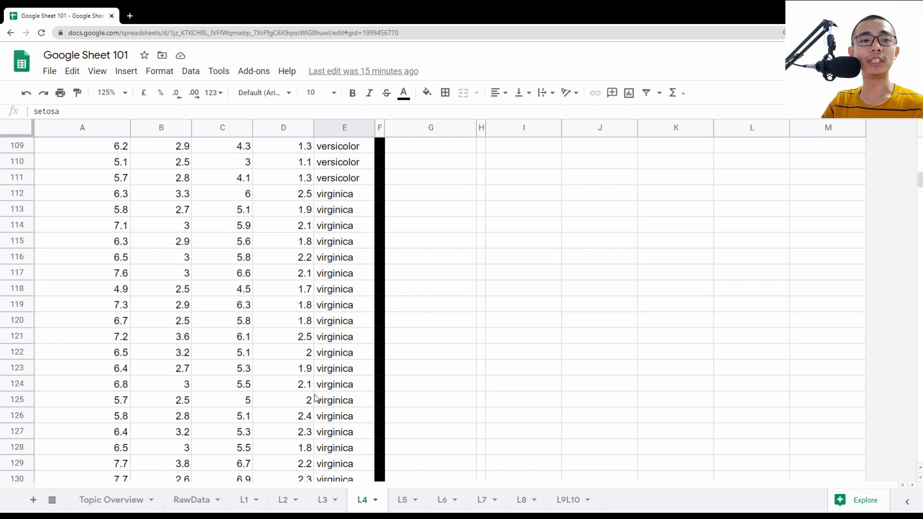
{"action": "scroll", "scroll_direction": "up", "scroll_amount": 3}
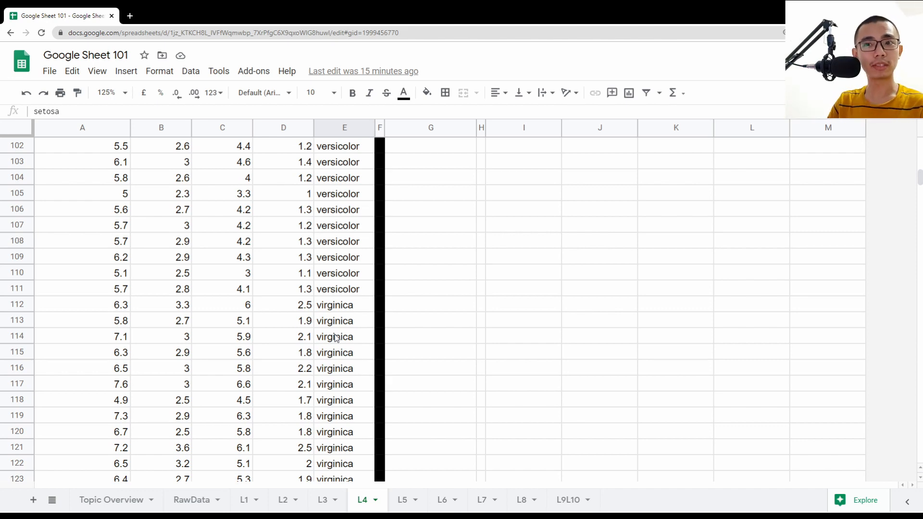
{"action": "scroll", "scroll_direction": "up", "scroll_amount": 3}
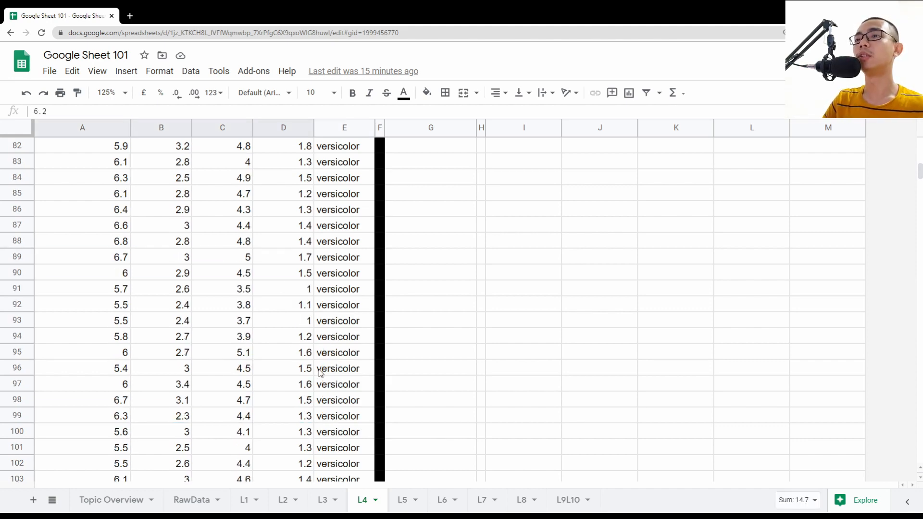
{"action": "scroll", "scroll_direction": "up", "scroll_amount": 3}
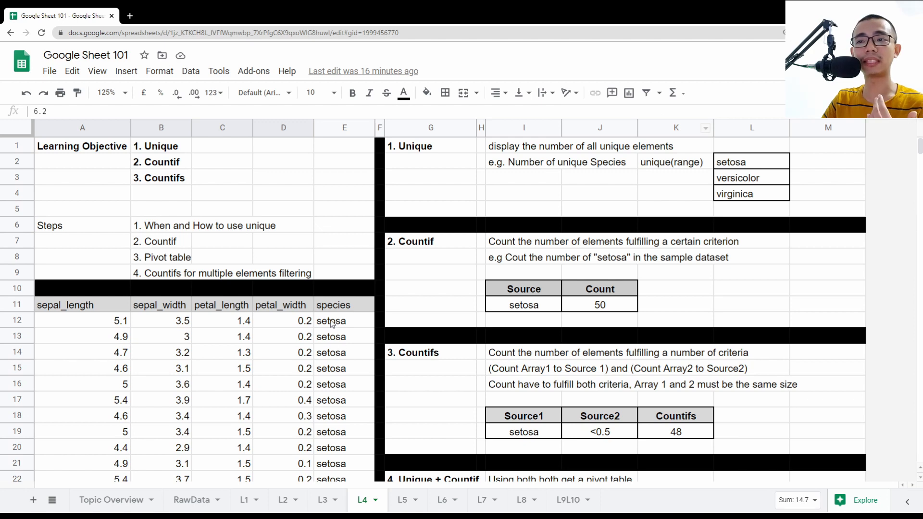
Step: Inspect the UNIQUE species-list formula, reverting a capitalised 'Setosa' edit, and reach the Countif section
{"action": "left_click", "coordinate": [345, 321]}
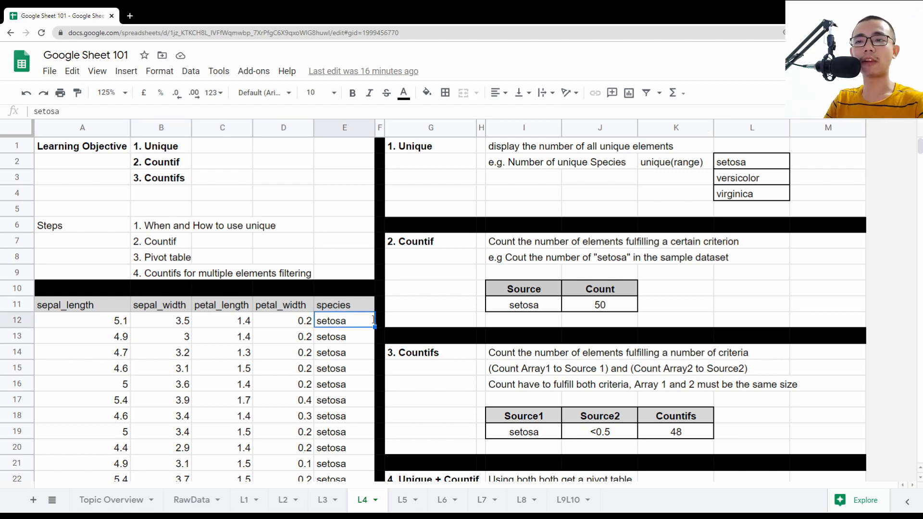
{"action": "type", "text": "Setosa"}
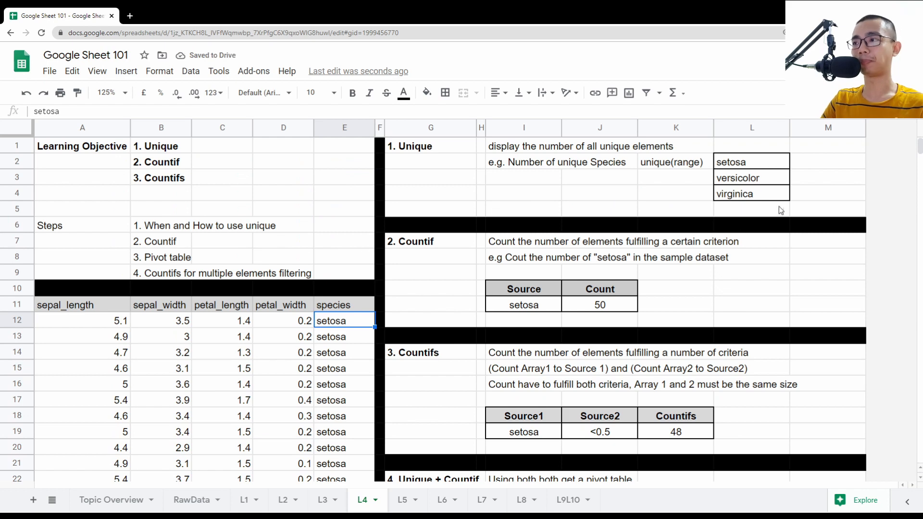
{"action": "left_click", "coordinate": [751, 161]}
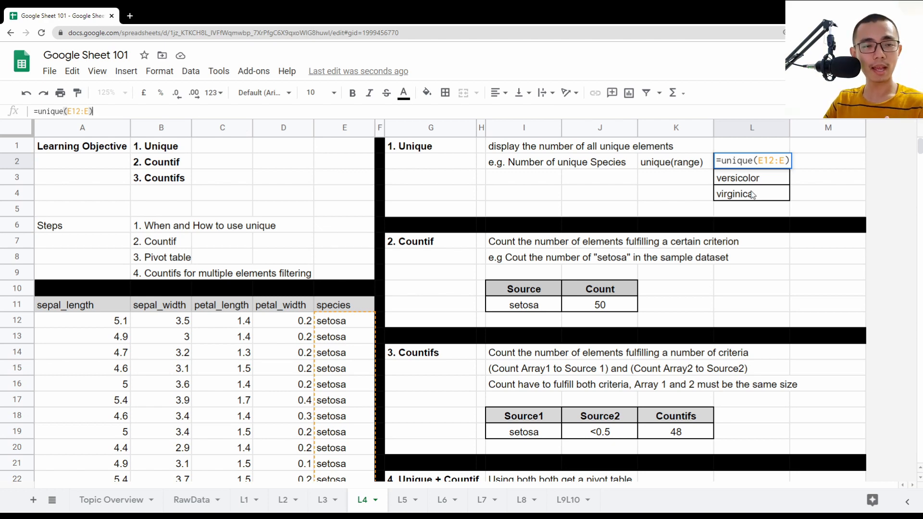
{"action": "mouse_move", "coordinate": [703, 214]}
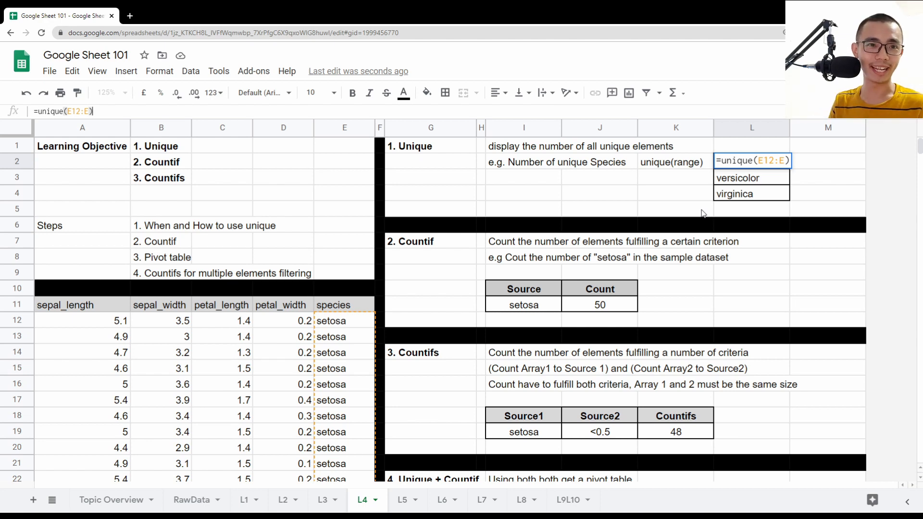
{"action": "mouse_move", "coordinate": [352, 347]}
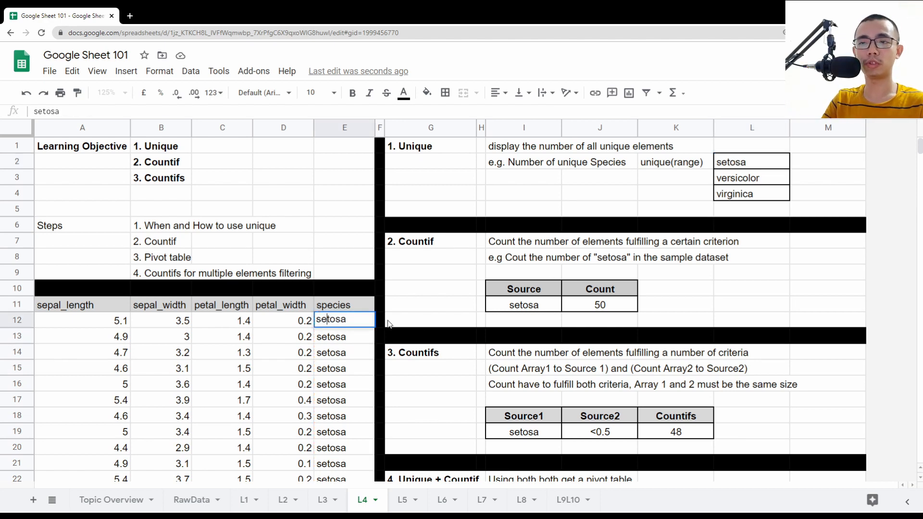
{"action": "type", "text": "Setosa"}
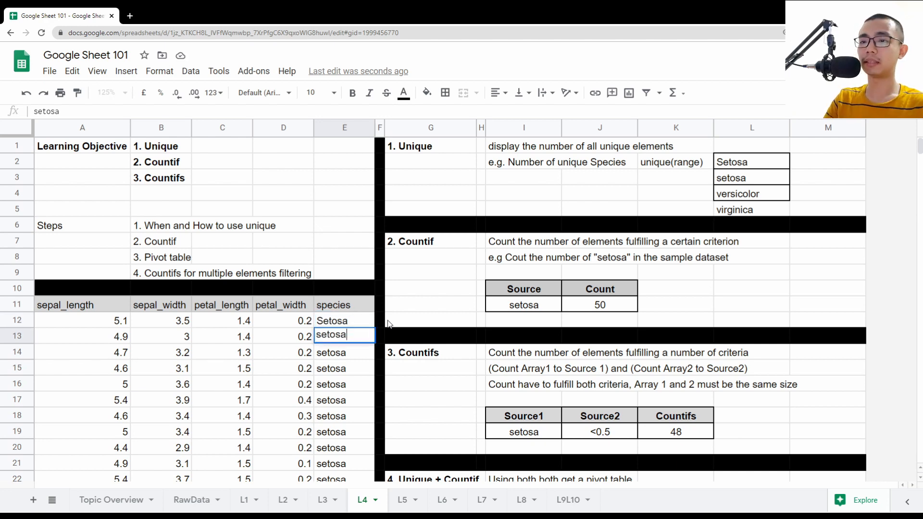
{"action": "key", "text": "enter"}
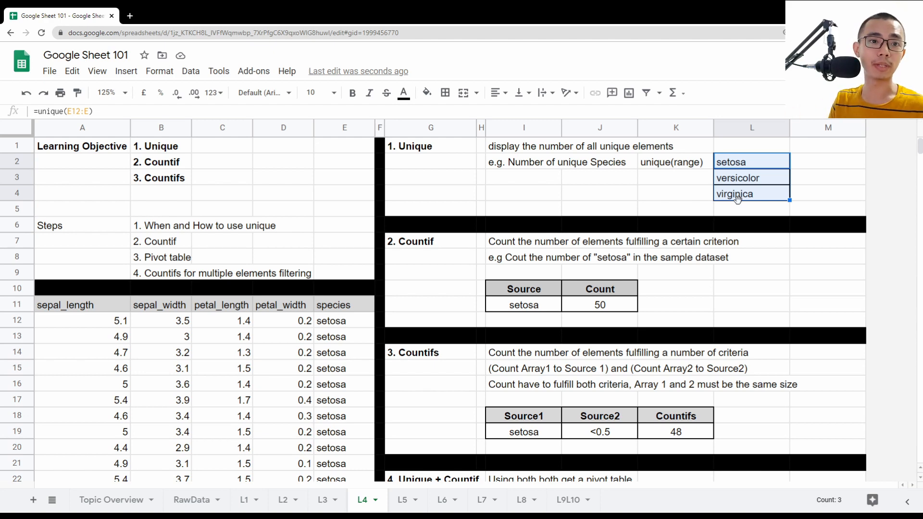
{"action": "left_click", "coordinate": [523, 146]}
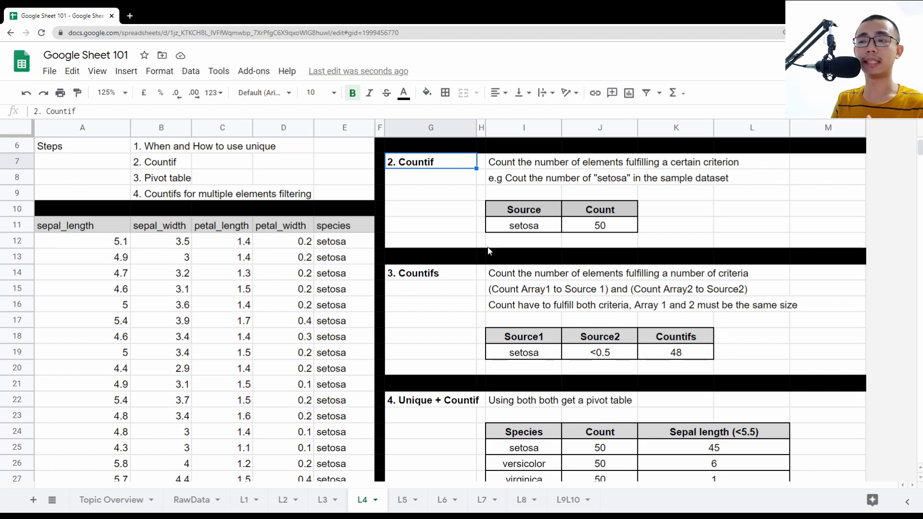
{"action": "mouse_move", "coordinate": [562, 229]}
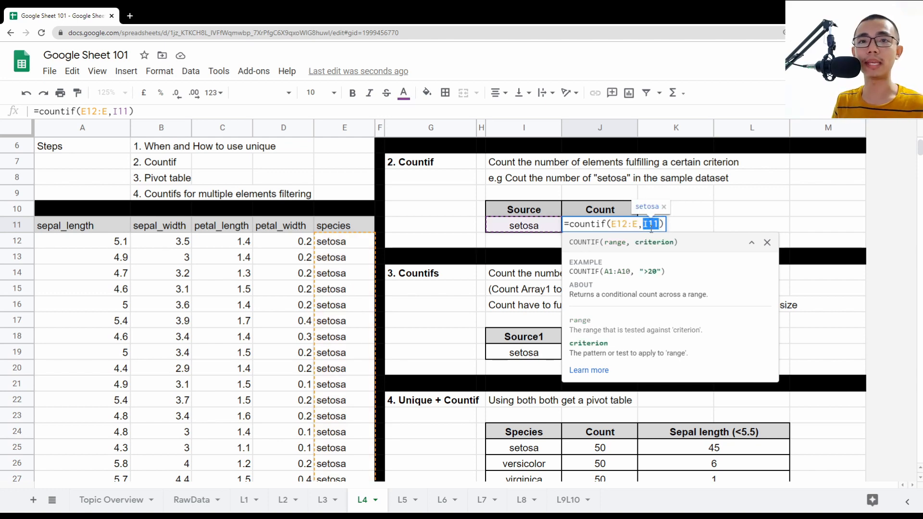
{"action": "mouse_move", "coordinate": [390, 283]}
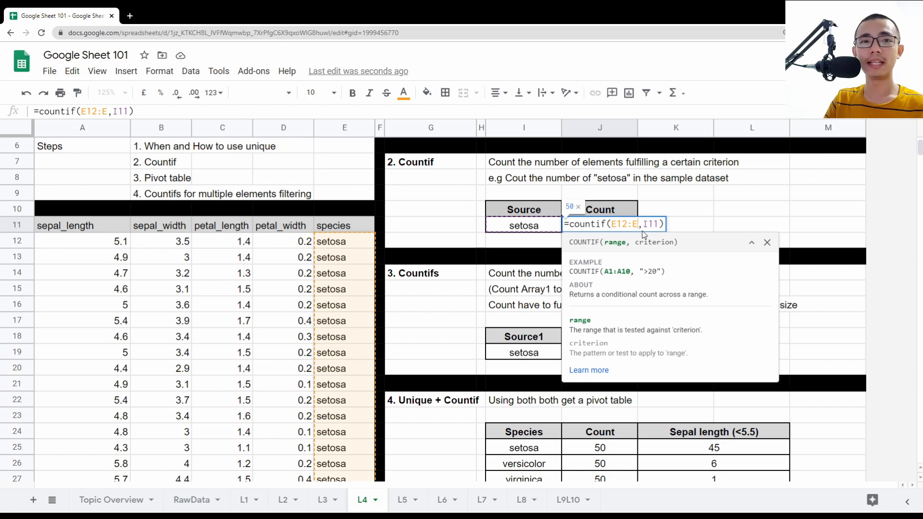
{"action": "mouse_move", "coordinate": [464, 292]}
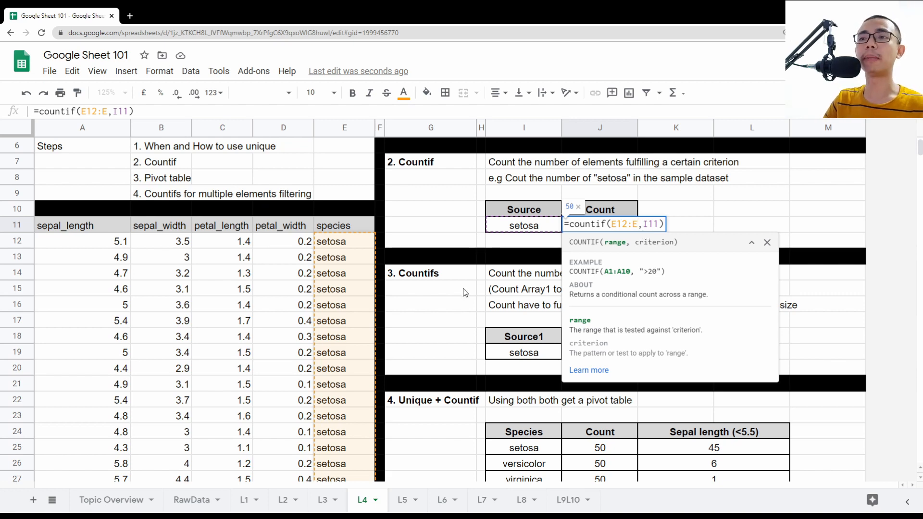
{"action": "mouse_move", "coordinate": [283, 341]}
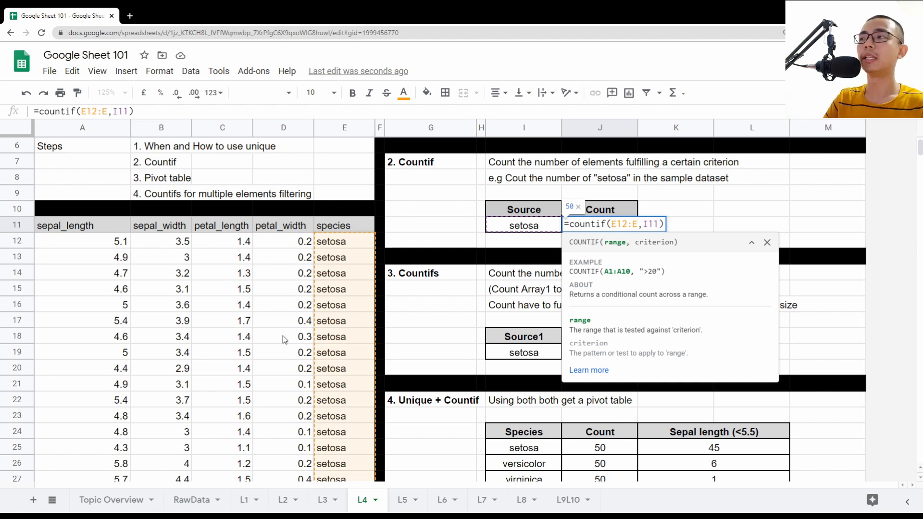
Step: Commit the COUNTIF formula =countif(E12:E,I11) counting setosa rows, giving 50
{"action": "scroll", "scroll_direction": "down", "scroll_amount": 3}
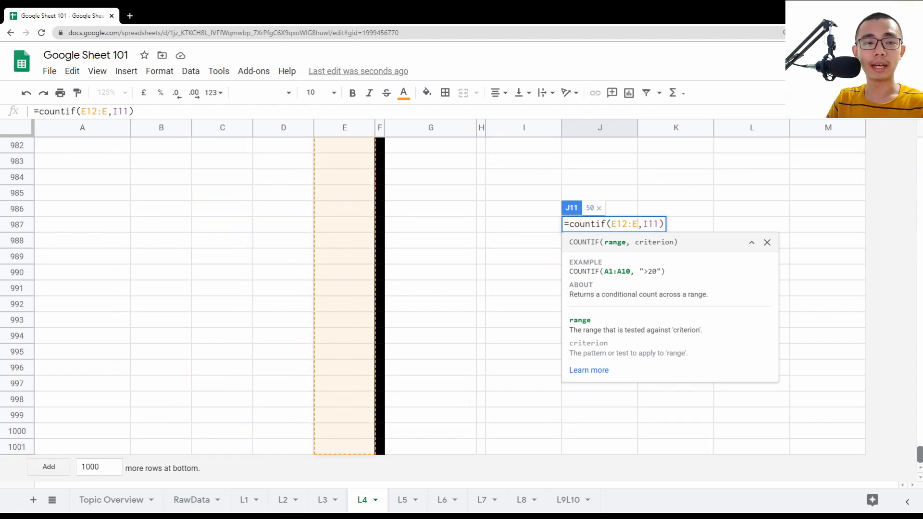
{"action": "scroll", "scroll_direction": "up", "scroll_amount": 3}
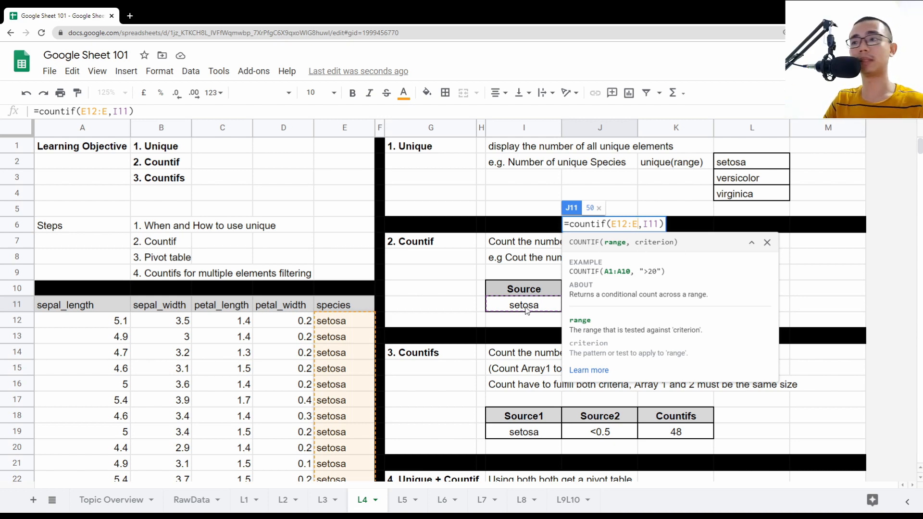
{"action": "key", "text": "Return"}
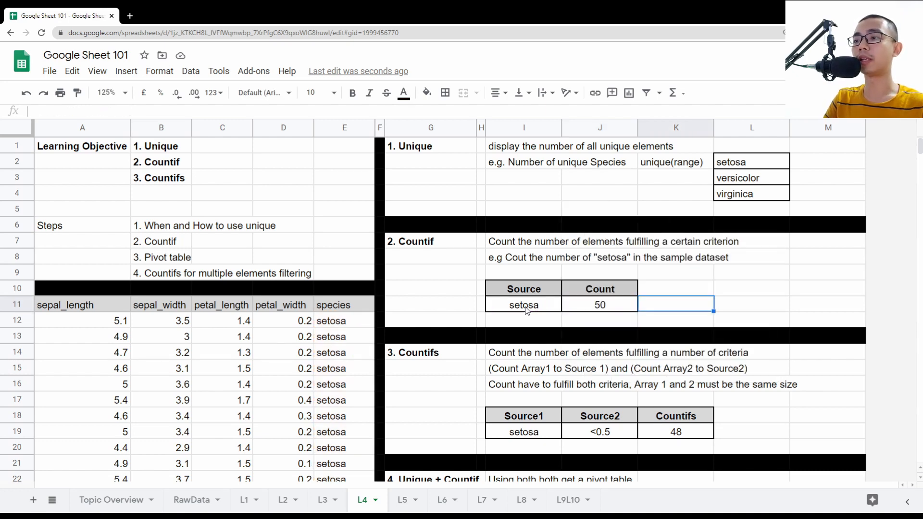
Step: Paste virginica into Source cell I11 and confirm the COUNTIF still returns 50
{"action": "left_click", "coordinate": [599, 304]}
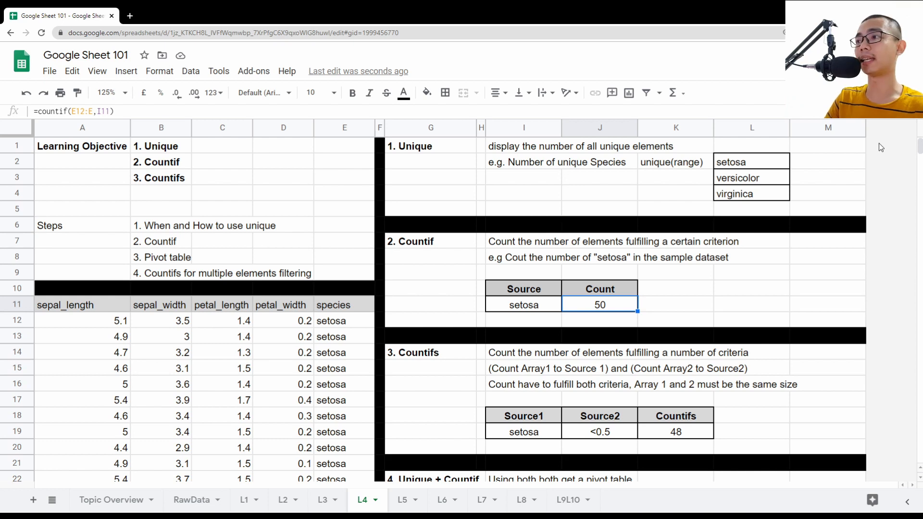
{"action": "right_click", "coordinate": [523, 304]}
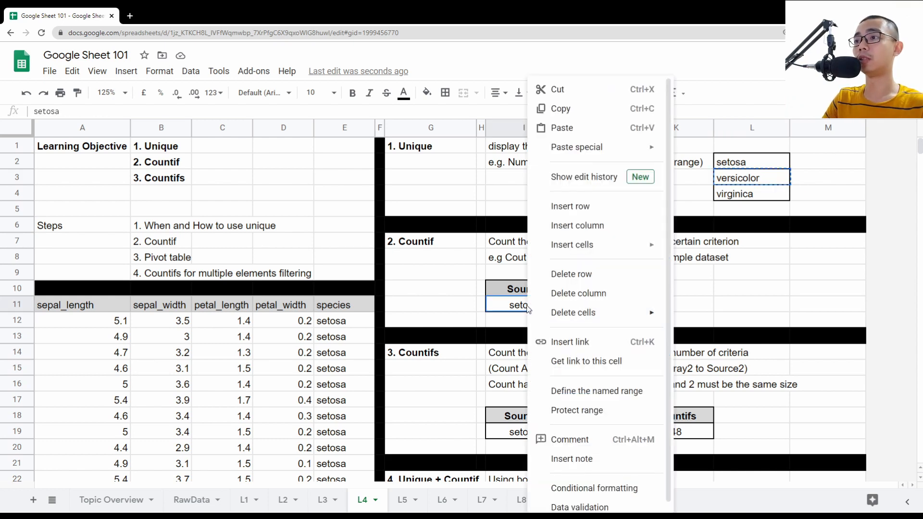
{"action": "left_click", "coordinate": [560, 128]}
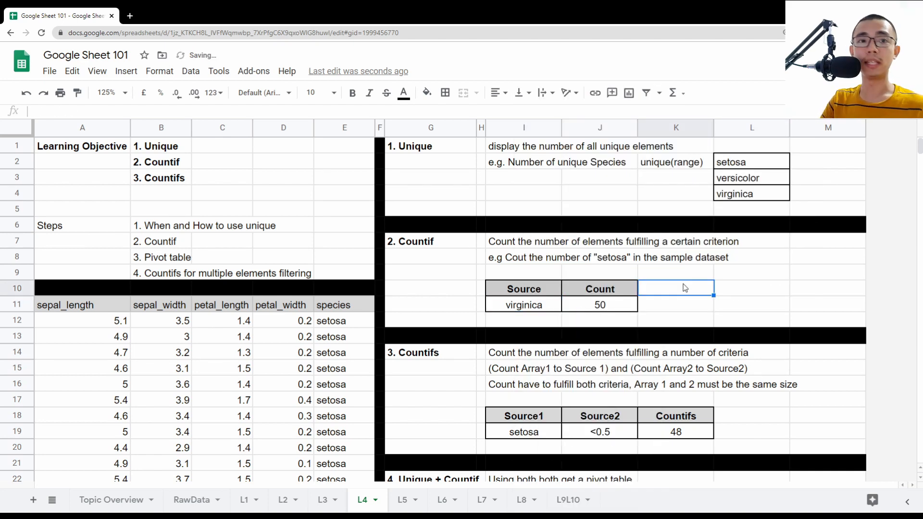
{"action": "left_click", "coordinate": [599, 304]}
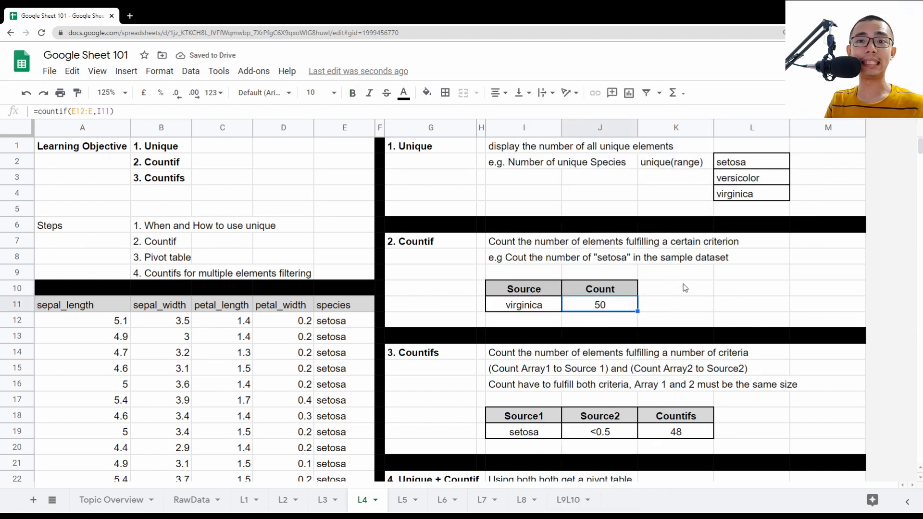
Step: Repoint the COUNTIF range at petal_width D12:D and select the Source cell for a new criterion
{"action": "double_click", "coordinate": [599, 305]}
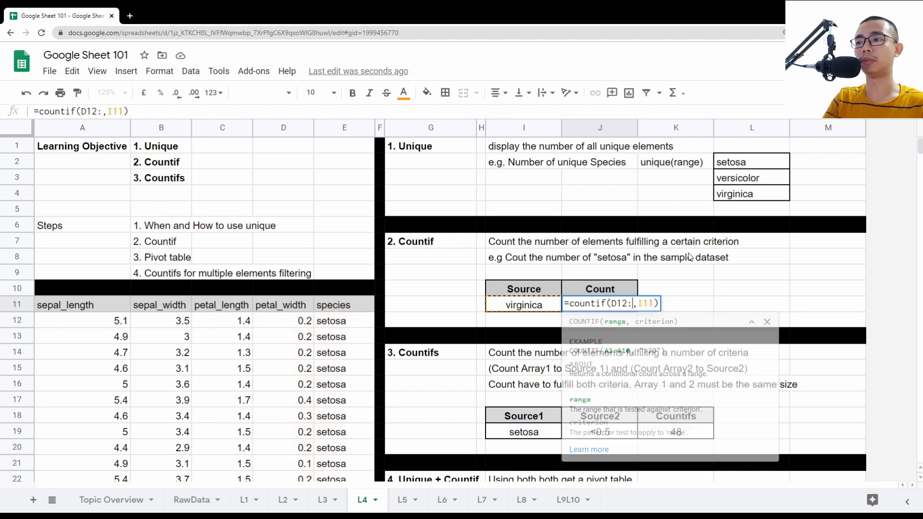
{"action": "key", "text": "Enter"}
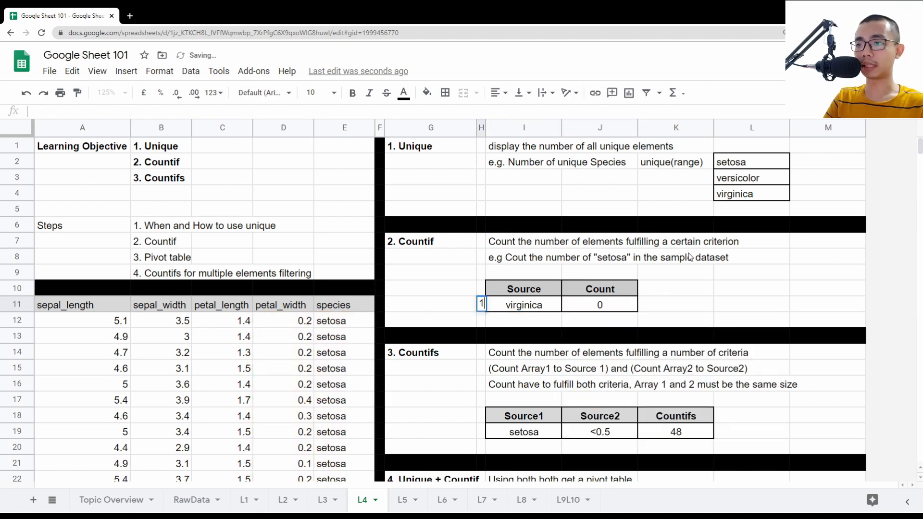
{"action": "left_click", "coordinate": [523, 305]}
{"action": "type", "text": "0.2"}
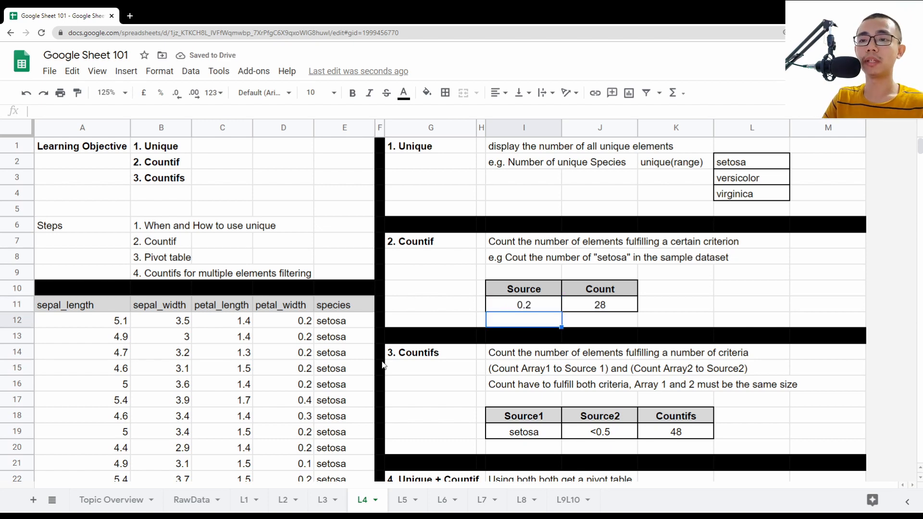
{"action": "scroll", "scroll_direction": "down", "scroll_amount": 3}
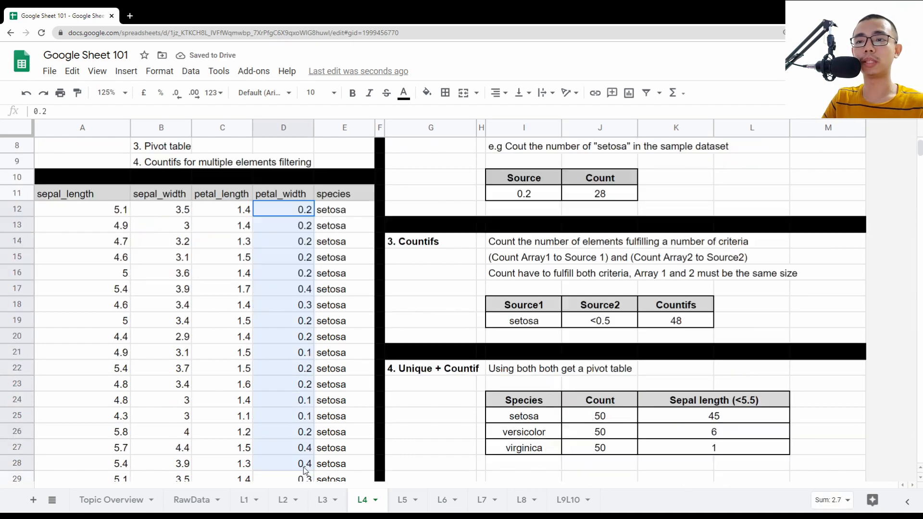
{"action": "scroll", "scroll_direction": "down", "scroll_amount": 3}
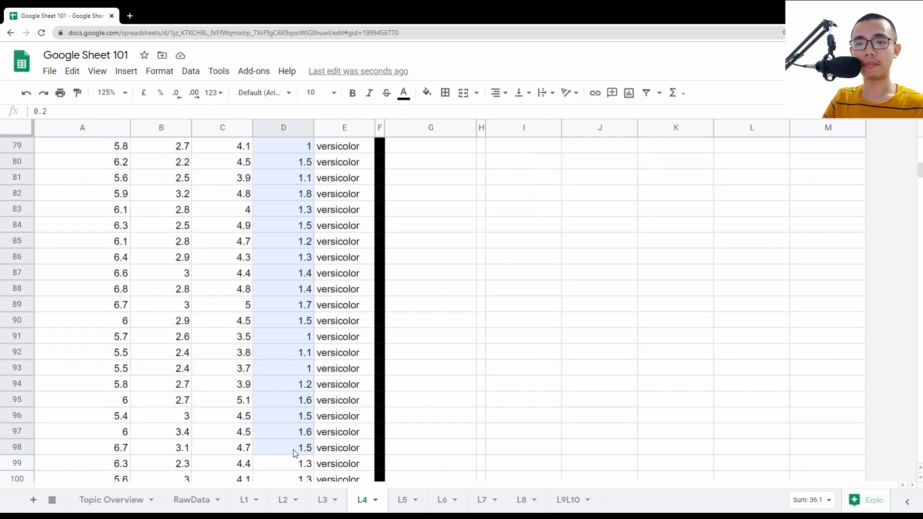
{"action": "scroll", "scroll_direction": "up", "scroll_amount": 3}
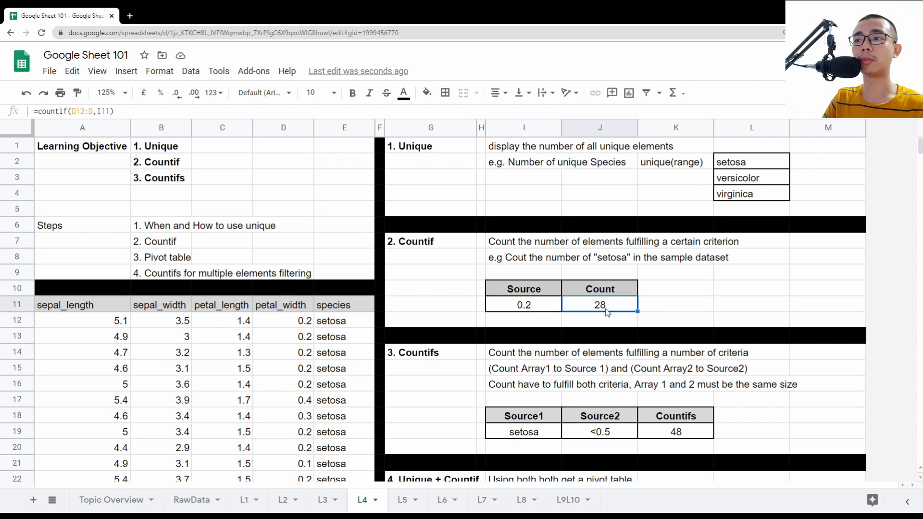
Step: Change the Source petal-width criterion so 0.3 returns 7 after 0.2 returned 28
{"action": "left_click", "coordinate": [523, 305]}
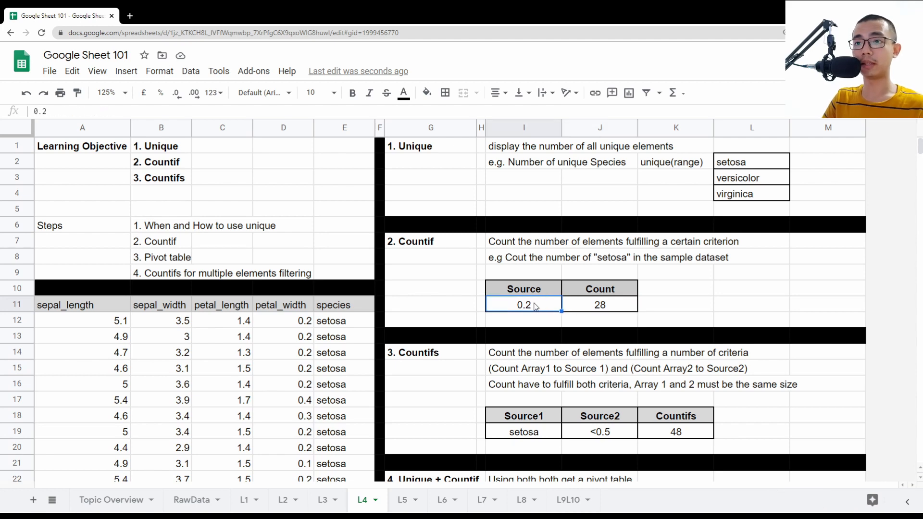
{"action": "type", "text": "0.1"}
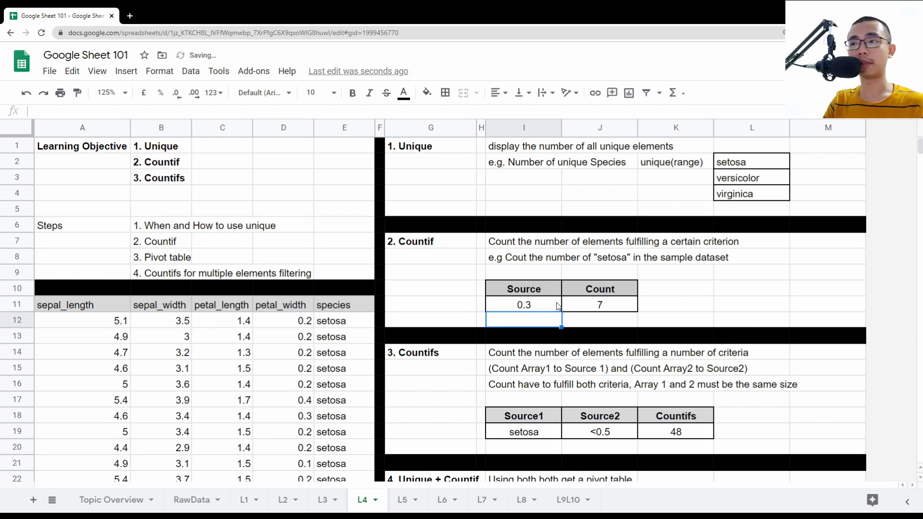
{"action": "left_click", "coordinate": [523, 305]}
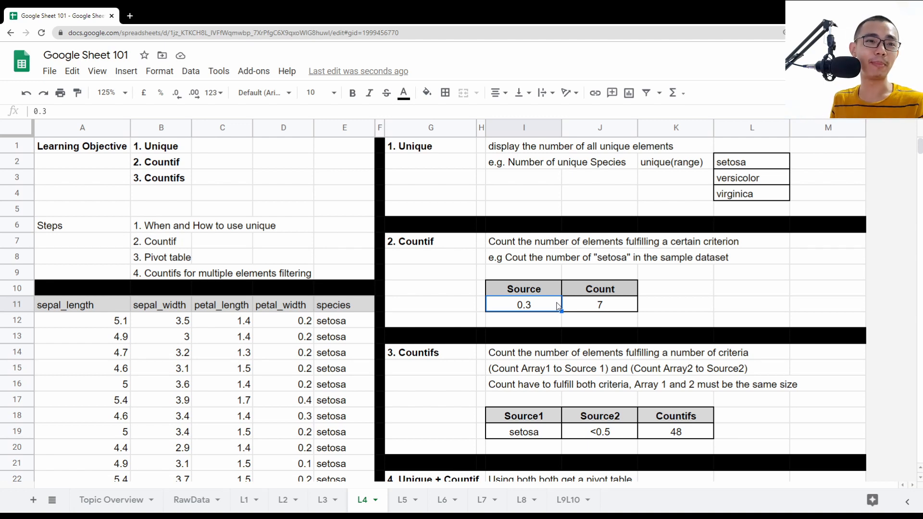
{"action": "scroll", "scroll_direction": "down", "scroll_amount": 3}
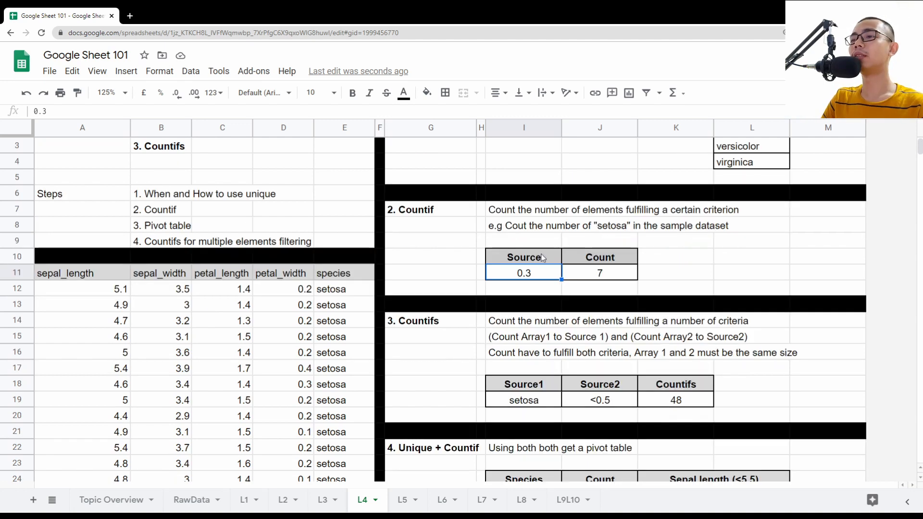
{"action": "left_click", "coordinate": [431, 320]}
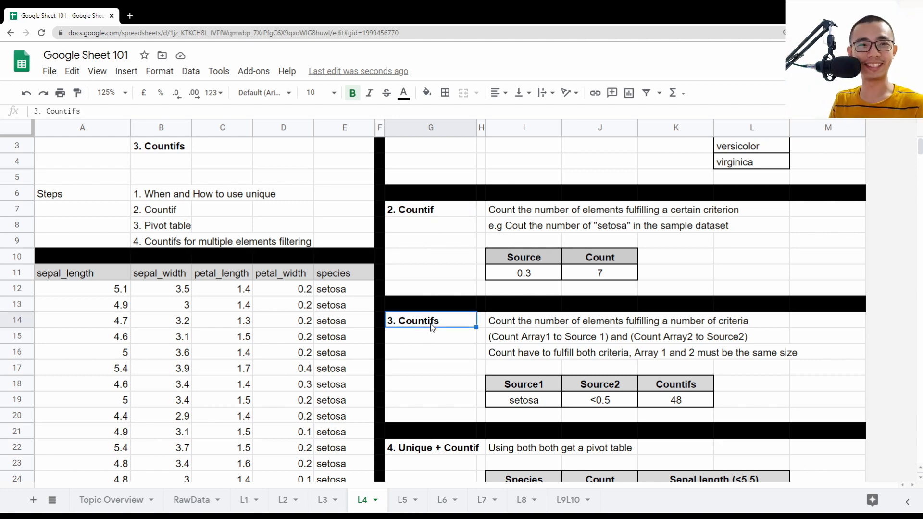
{"action": "left_click", "coordinate": [523, 272]}
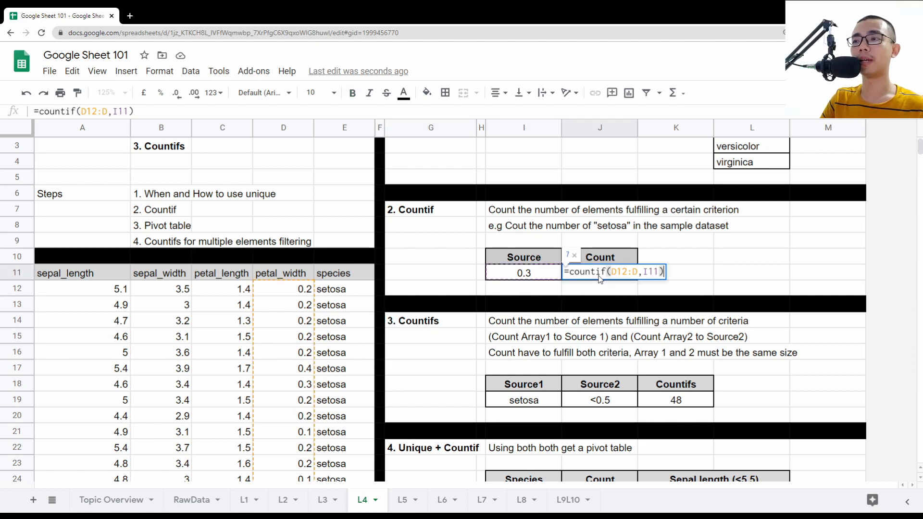
{"action": "left_click", "coordinate": [624, 271]}
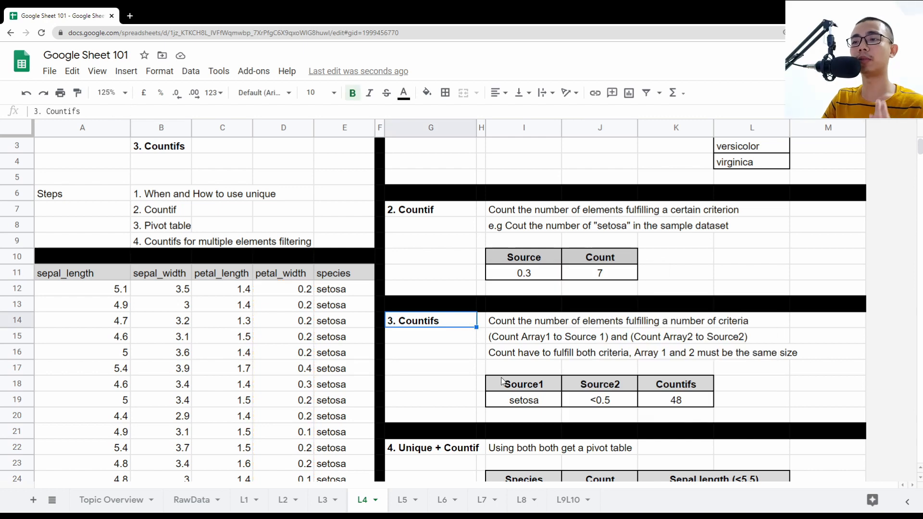
{"action": "left_click", "coordinate": [675, 400]}
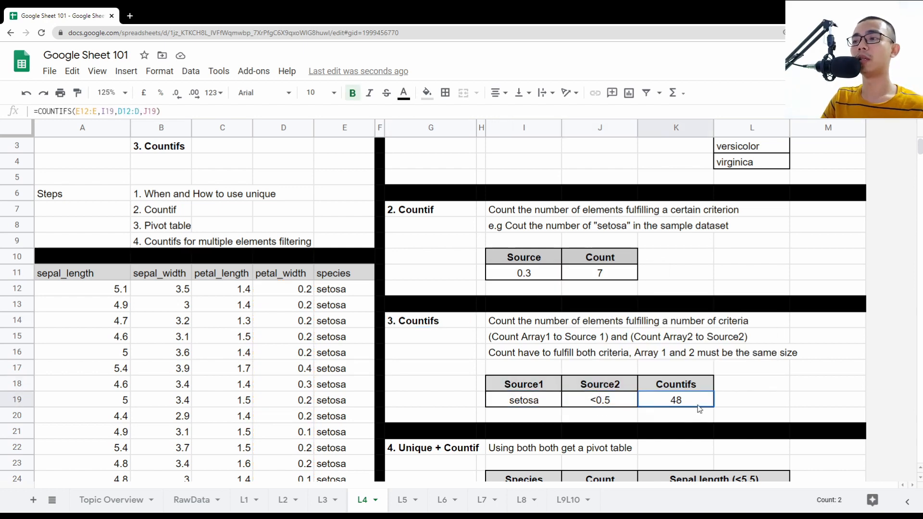
Step: Open the COUNTIFS formula in K19 pairing species setosa with petal_width under 0.5
{"action": "double_click", "coordinate": [676, 400]}
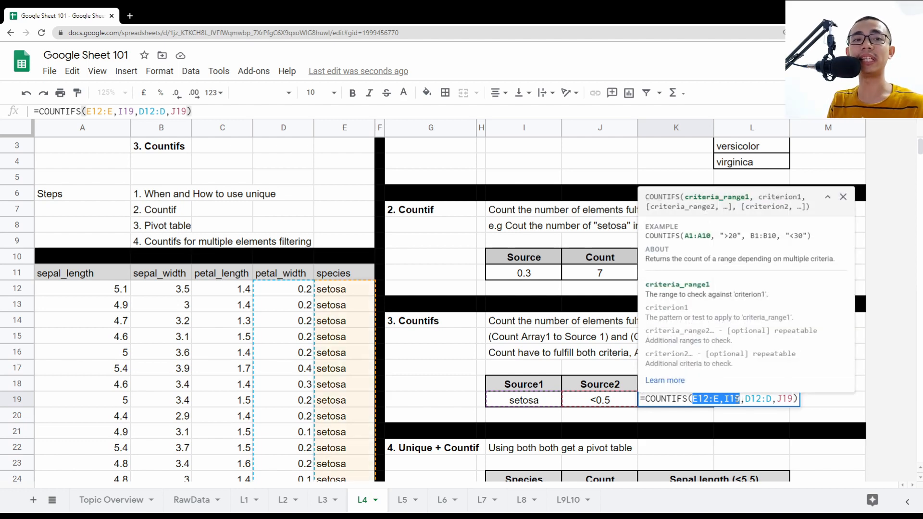
{"action": "mouse_move", "coordinate": [748, 413]}
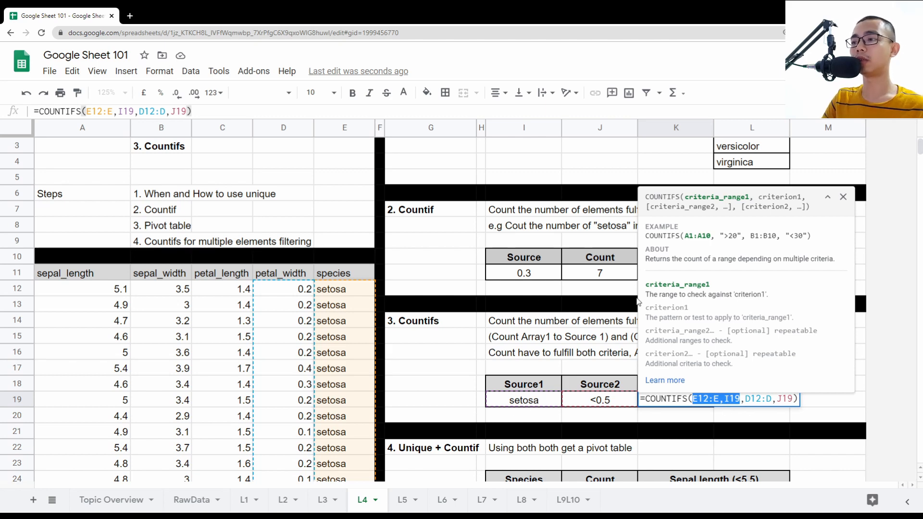
{"action": "mouse_move", "coordinate": [343, 394]}
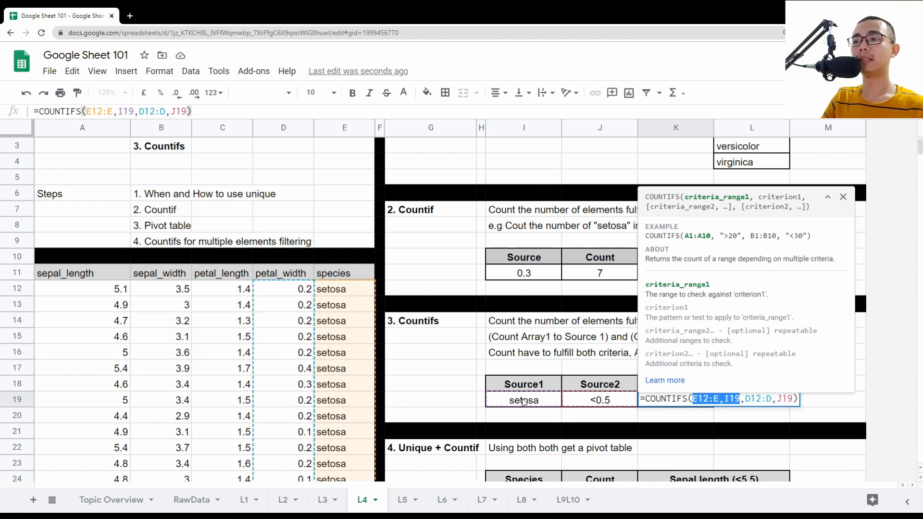
{"action": "mouse_move", "coordinate": [622, 415]}
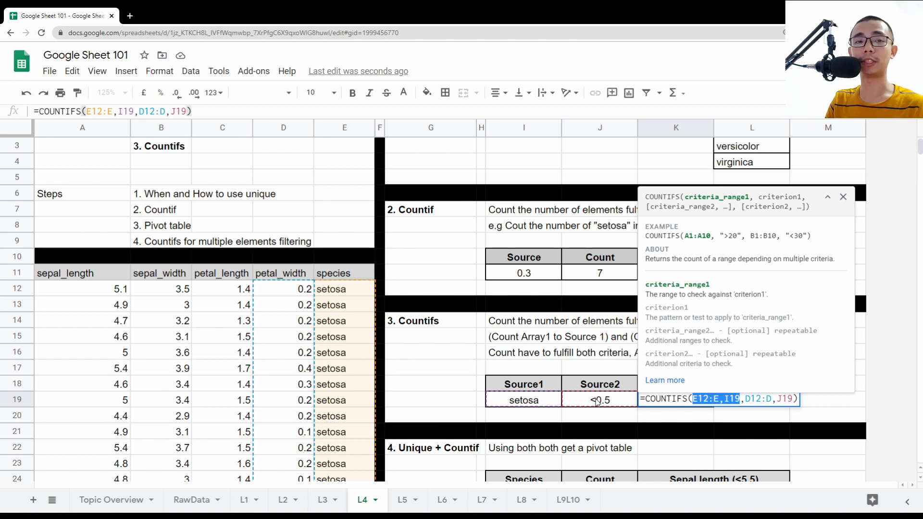
{"action": "mouse_move", "coordinate": [728, 235]}
{"action": "type", "text": "2"}
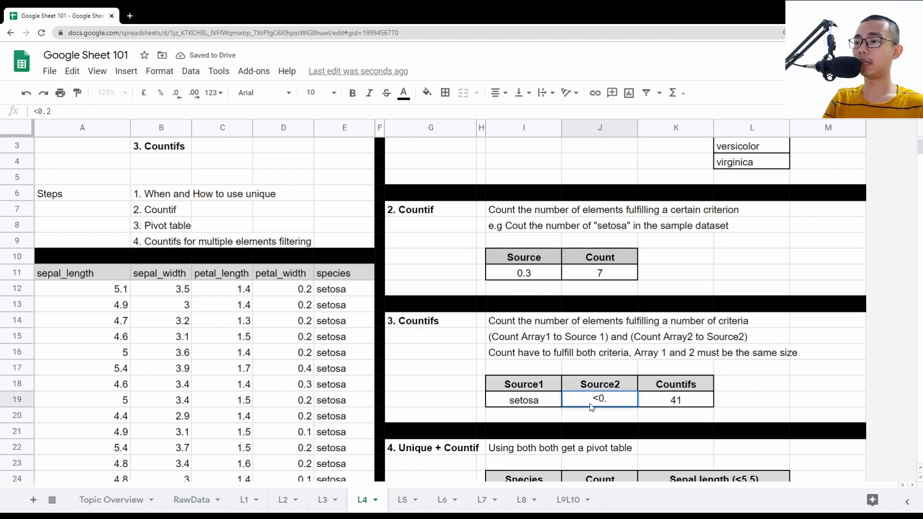
{"action": "key", "text": "enter"}
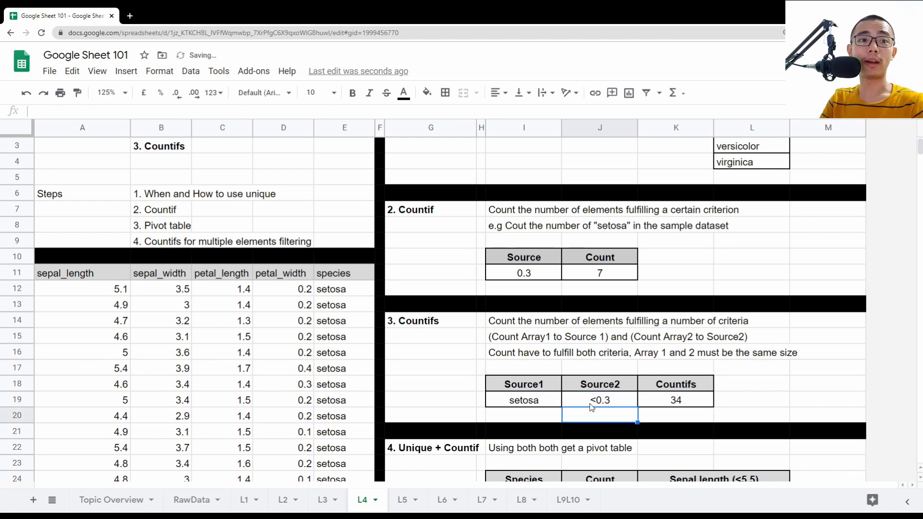
{"action": "left_click", "coordinate": [675, 400]}
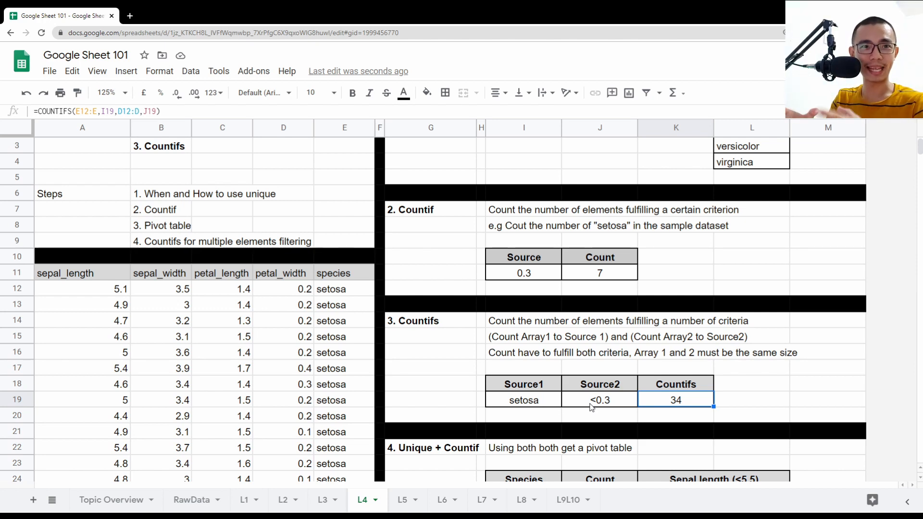
{"action": "left_click", "coordinate": [222, 273]}
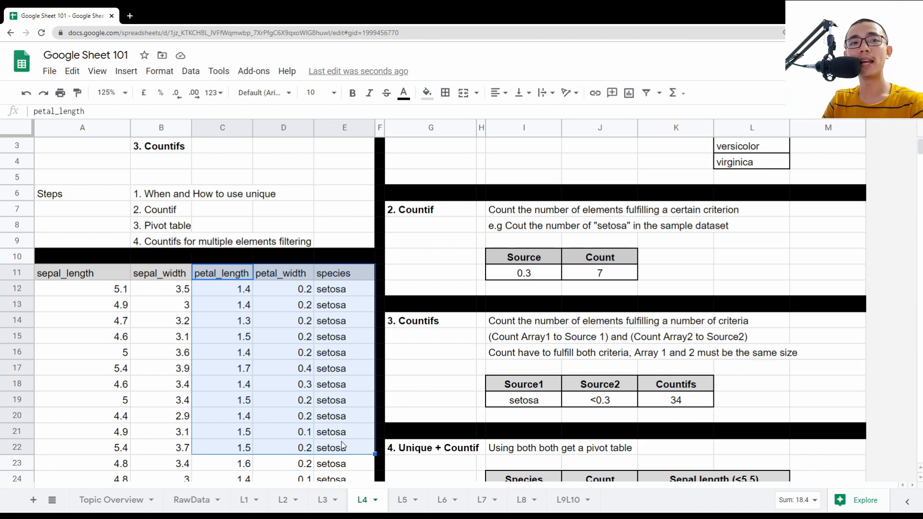
{"action": "left_click", "coordinate": [599, 416]}
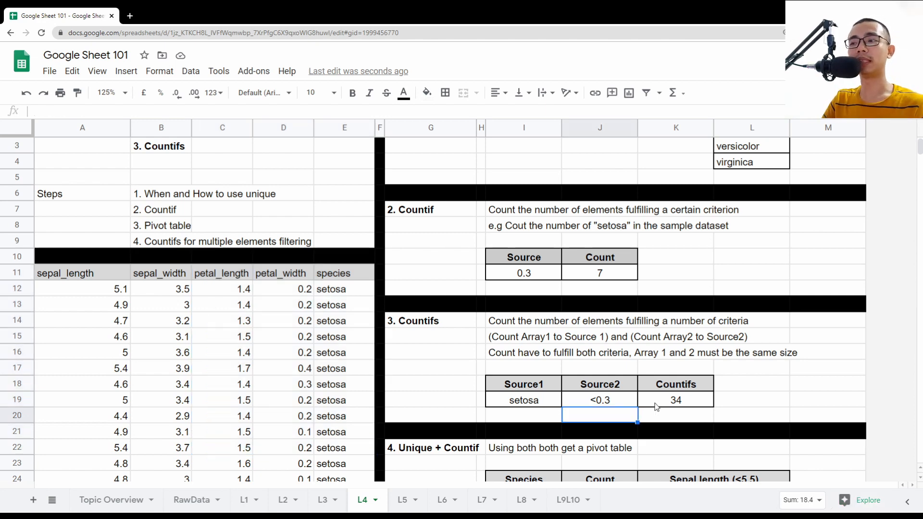
{"action": "left_click", "coordinate": [676, 400]}
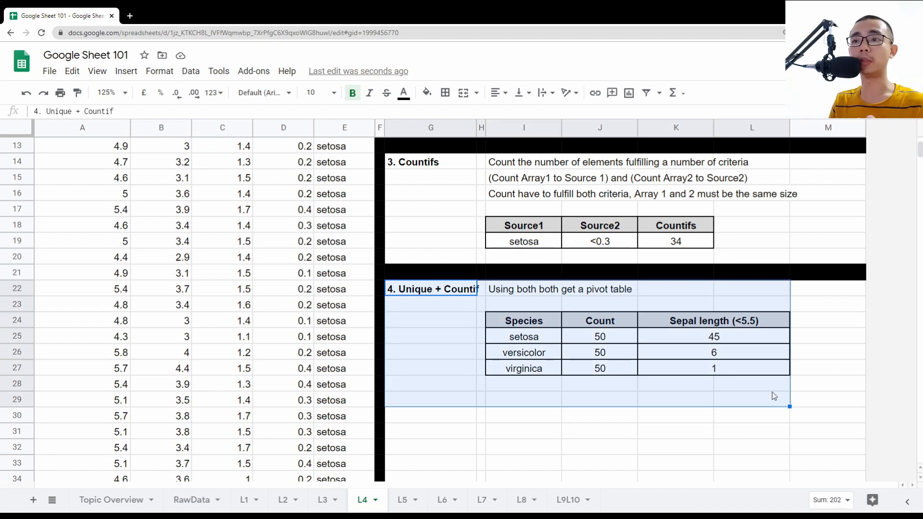
{"action": "mouse_move", "coordinate": [746, 369]}
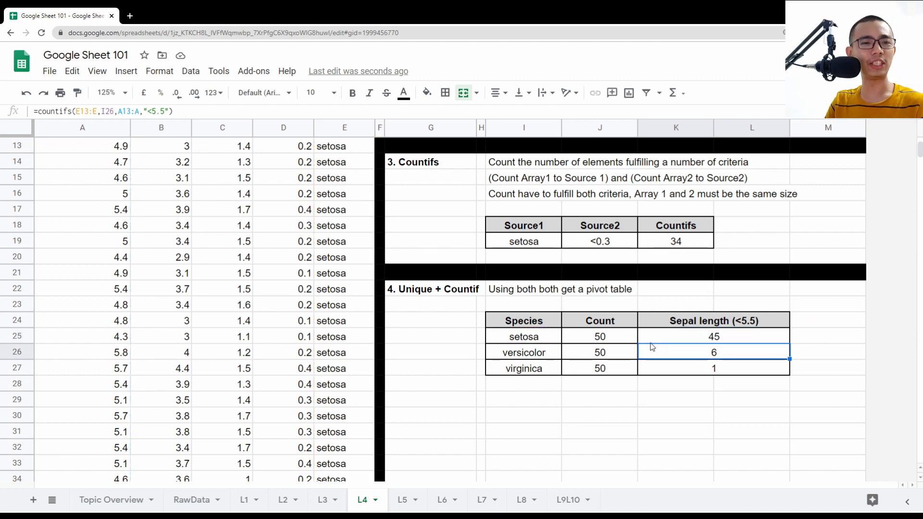
{"action": "mouse_move", "coordinate": [555, 319]}
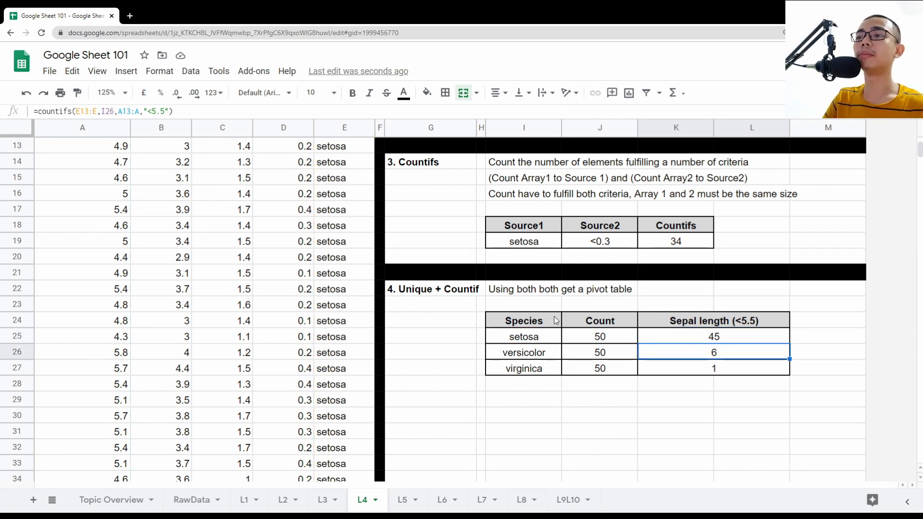
{"action": "left_click", "coordinate": [523, 337]}
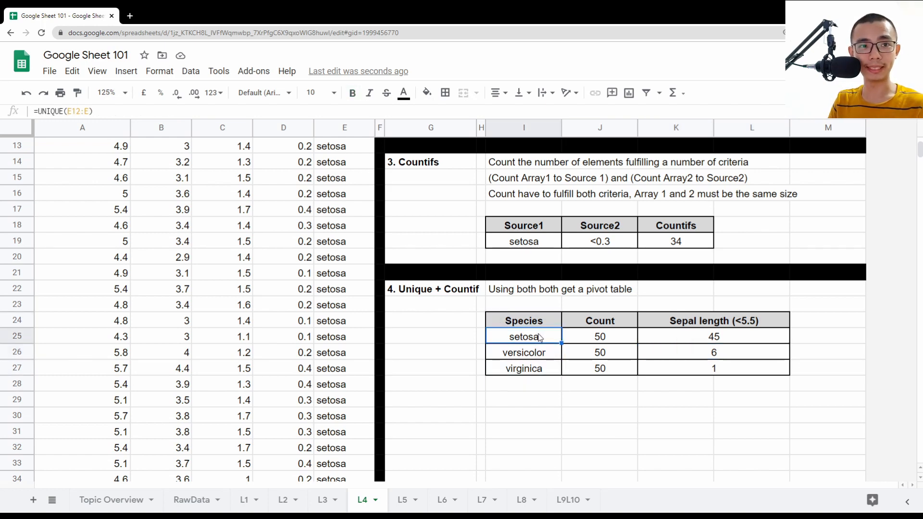
{"action": "left_click", "coordinate": [599, 337]}
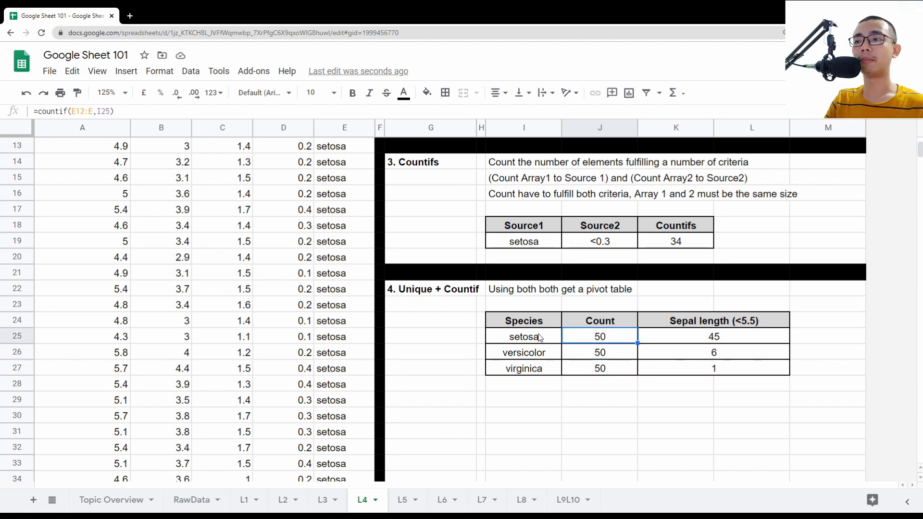
{"action": "left_click", "coordinate": [523, 337]}
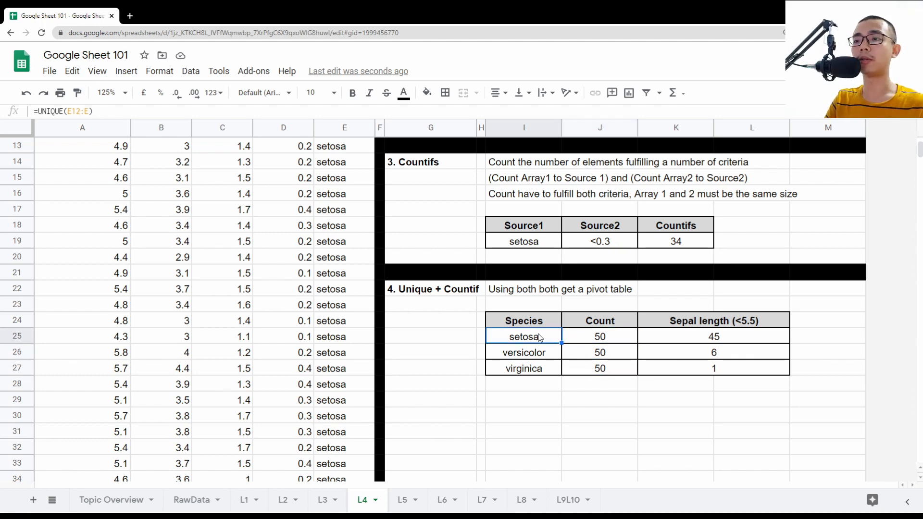
{"action": "left_click", "coordinate": [599, 351]}
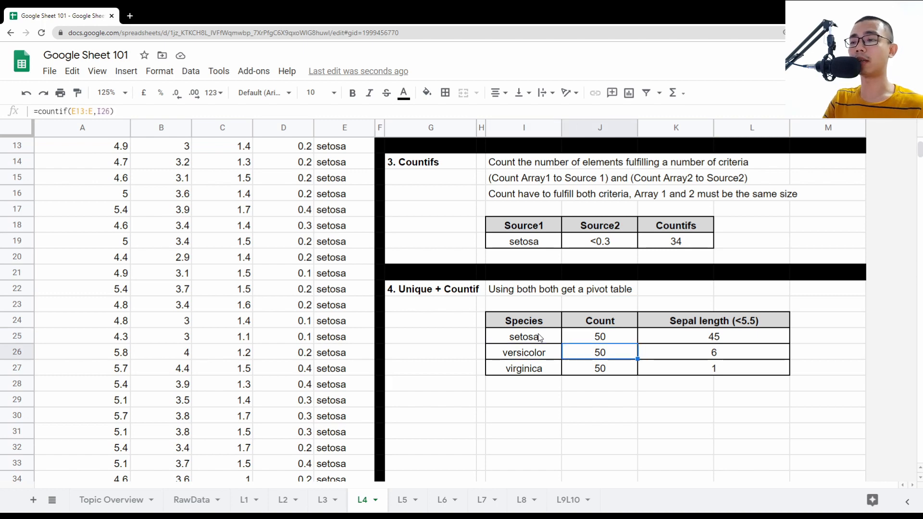
{"action": "left_click", "coordinate": [523, 369]}
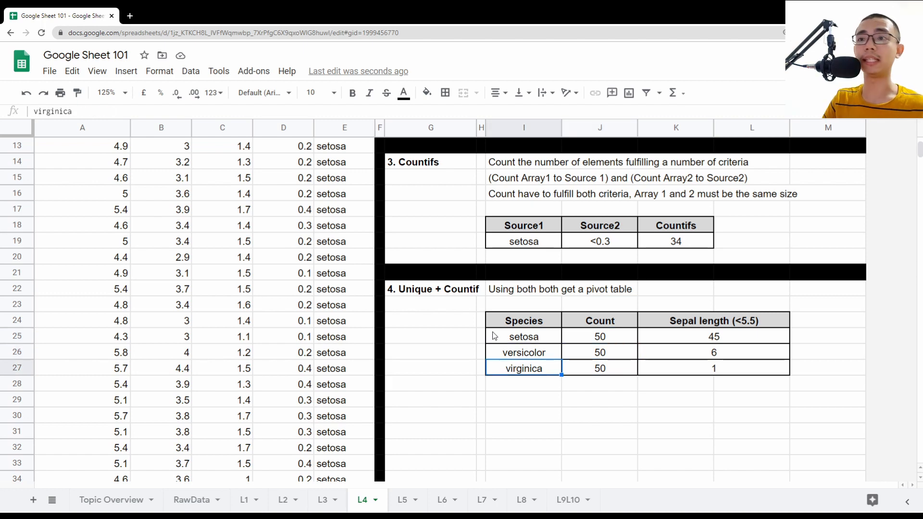
{"action": "scroll", "scroll_direction": "down", "scroll_amount": 3}
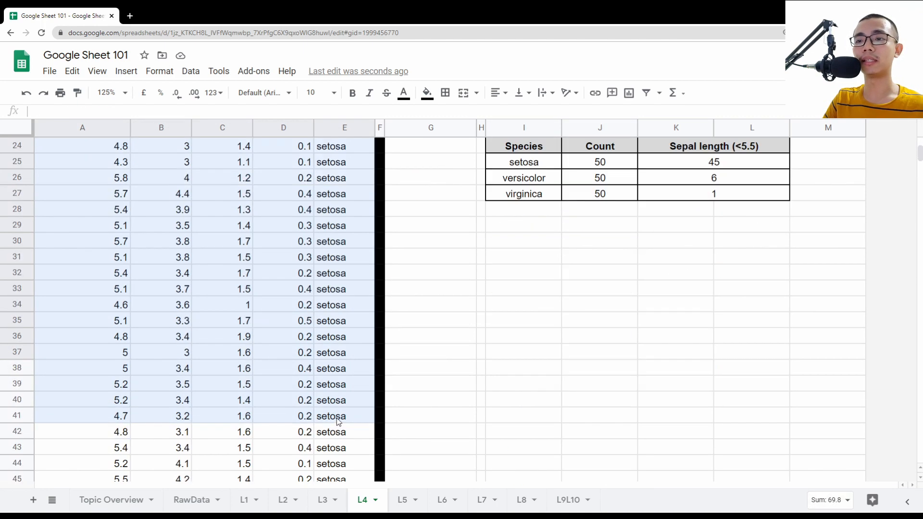
{"action": "scroll", "scroll_direction": "down", "scroll_amount": 3}
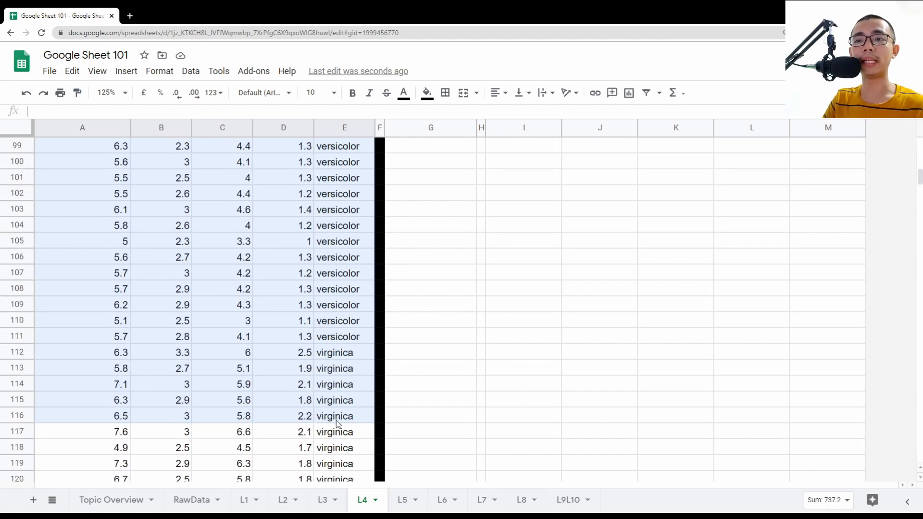
{"action": "scroll", "scroll_direction": "down", "scroll_amount": 3}
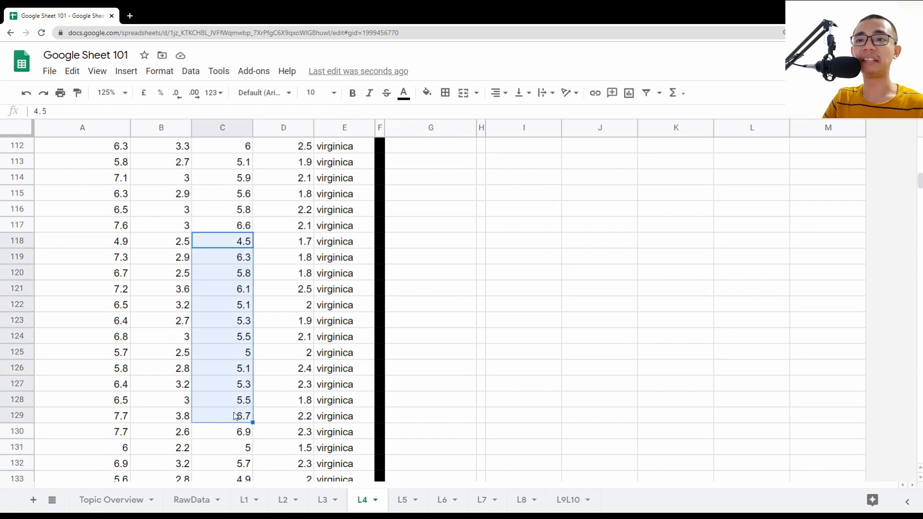
{"action": "scroll", "scroll_direction": "up", "scroll_amount": 3}
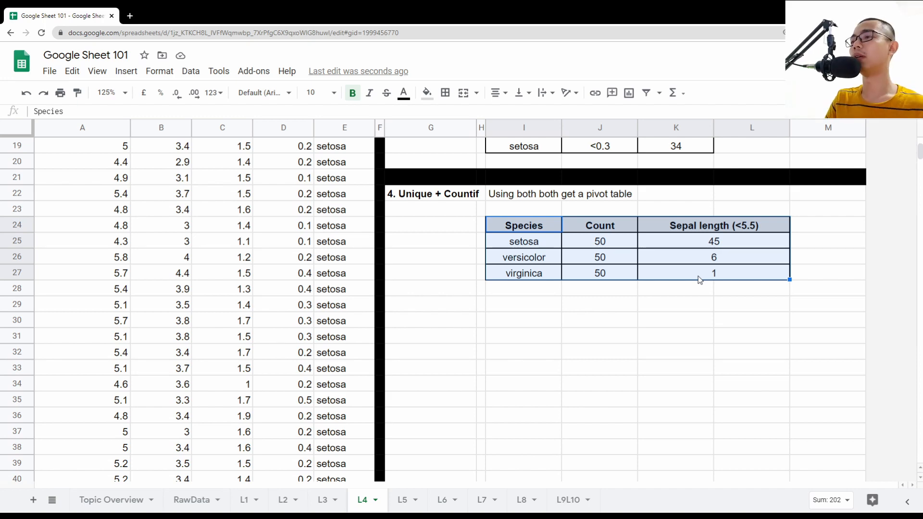
{"action": "left_click", "coordinate": [714, 225]}
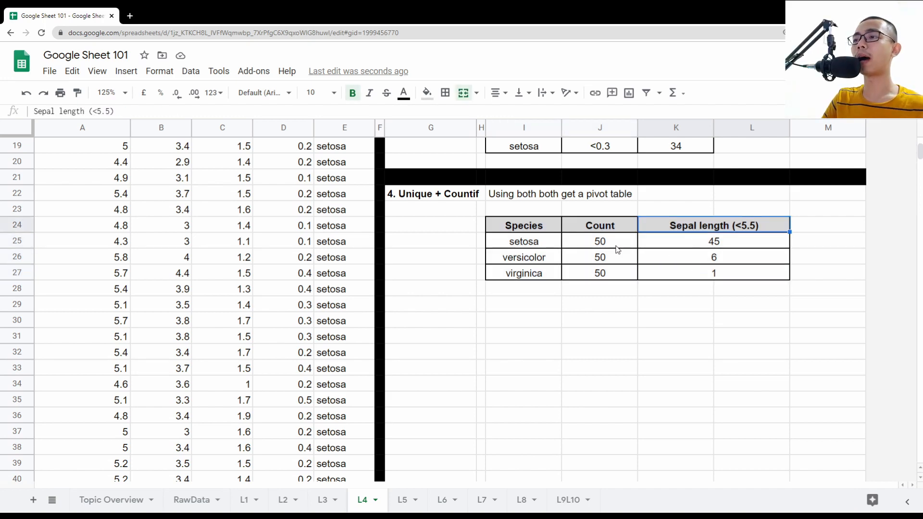
Step: Check the Sepal length (<5.5) COUNTIFS formulas for setosa, versicolor and virginica in the summary table
{"action": "left_click", "coordinate": [713, 241]}
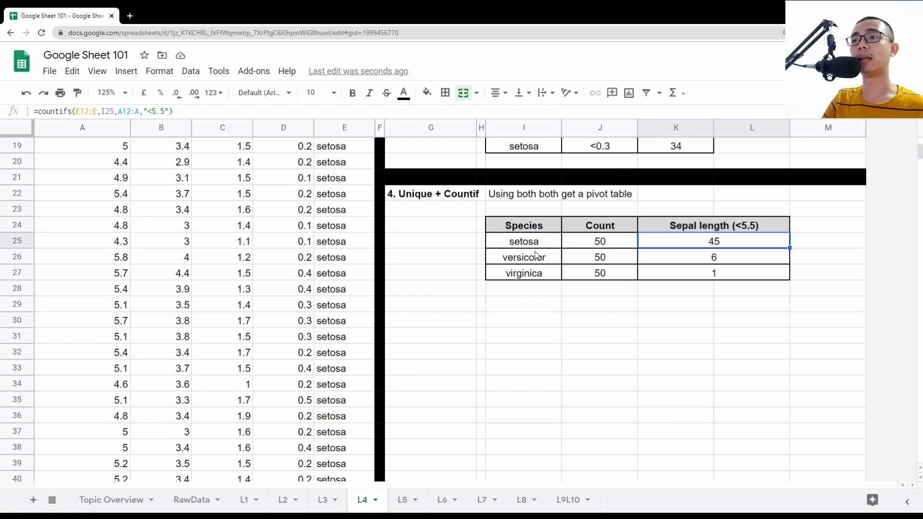
{"action": "mouse_move", "coordinate": [690, 247]}
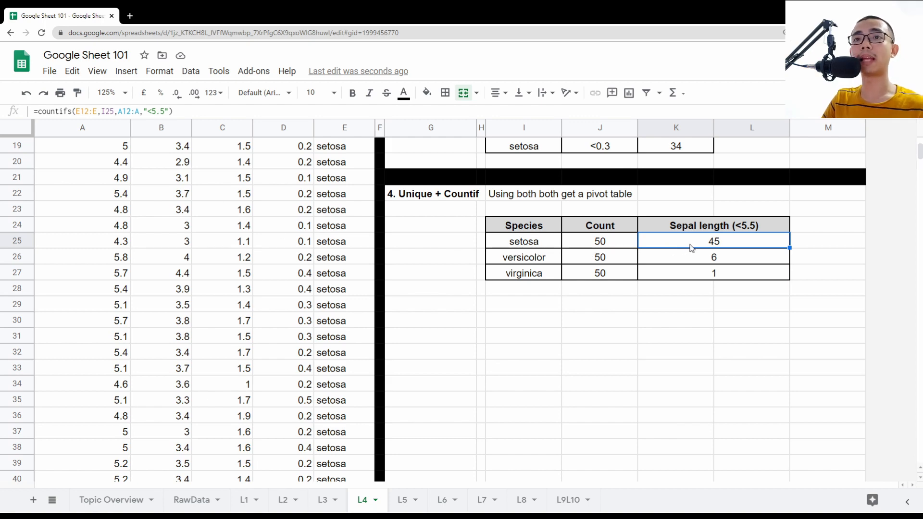
{"action": "mouse_move", "coordinate": [518, 246]}
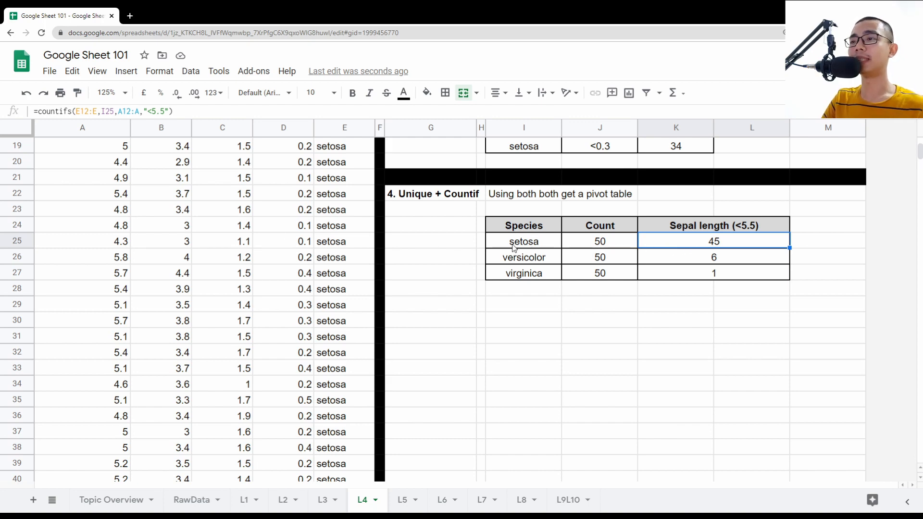
{"action": "left_click", "coordinate": [599, 241]}
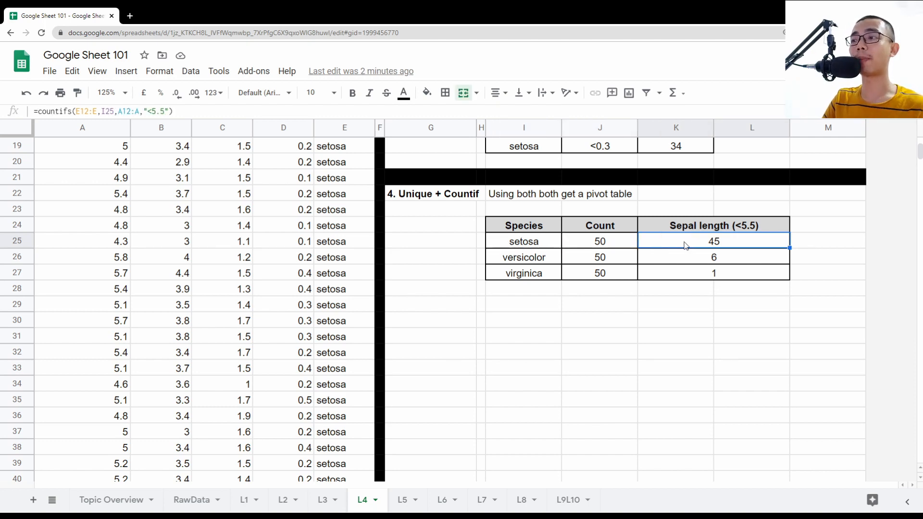
{"action": "mouse_move", "coordinate": [546, 262]}
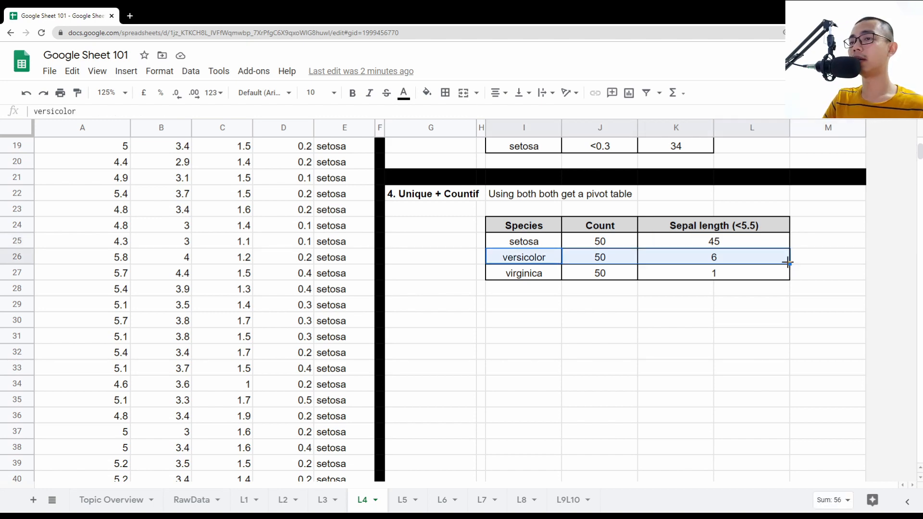
{"action": "left_click", "coordinate": [714, 256]}
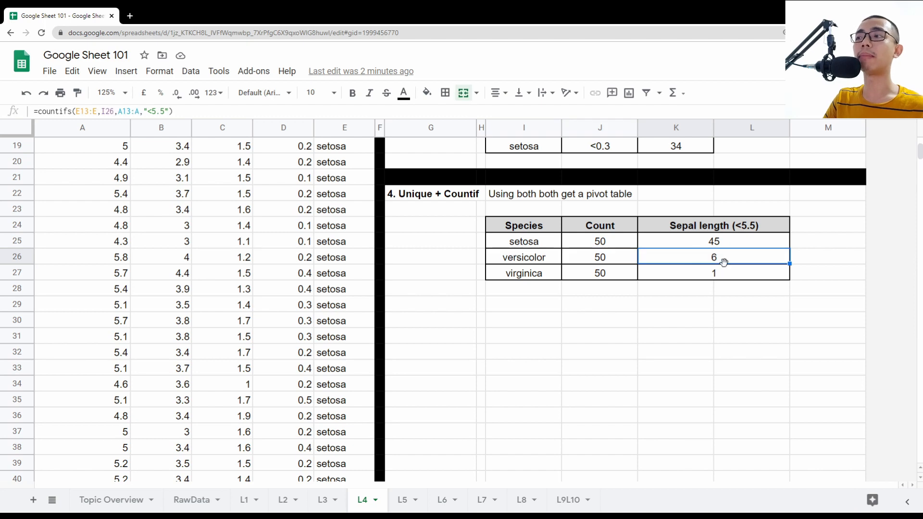
{"action": "left_click", "coordinate": [523, 272]}
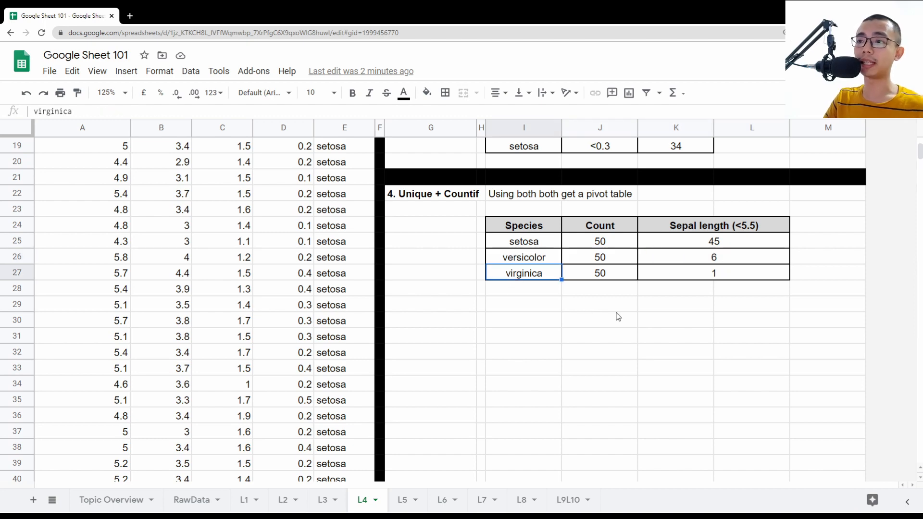
{"action": "left_click", "coordinate": [714, 272]}
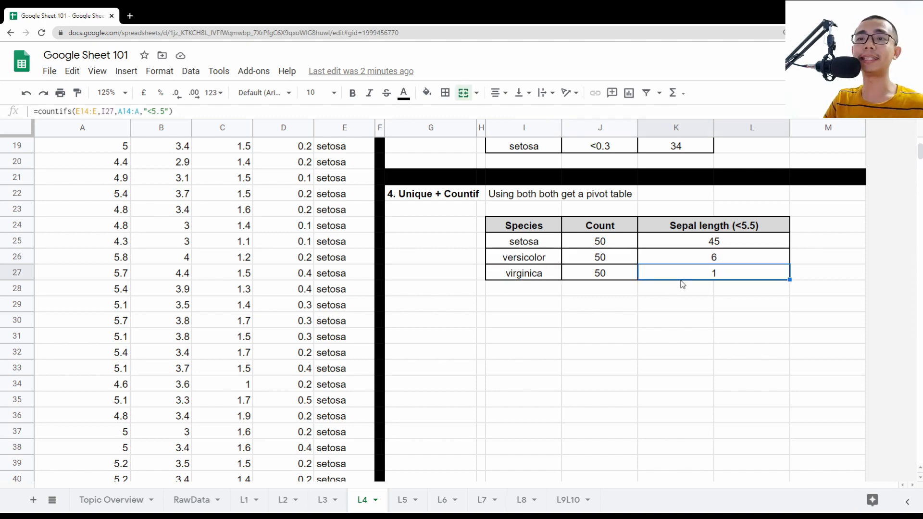
{"action": "left_click", "coordinate": [713, 256]}
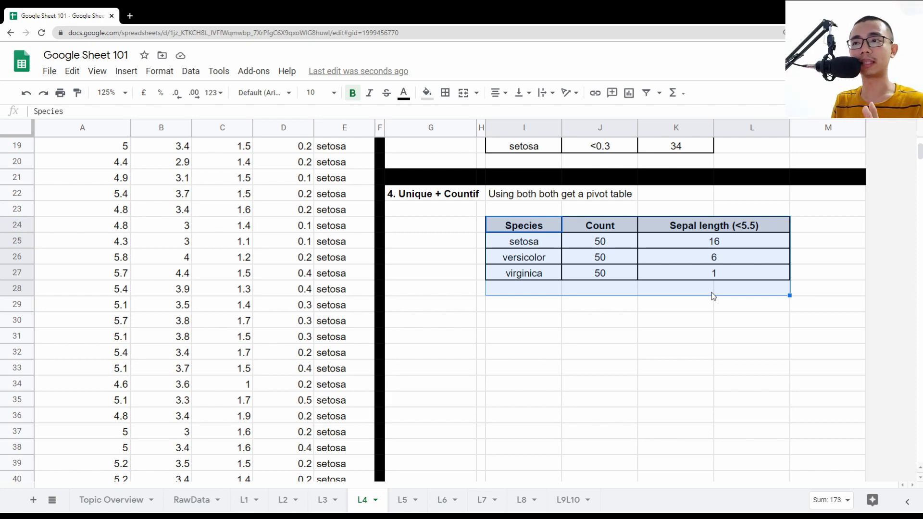
{"action": "scroll", "scroll_direction": "up", "scroll_amount": 3}
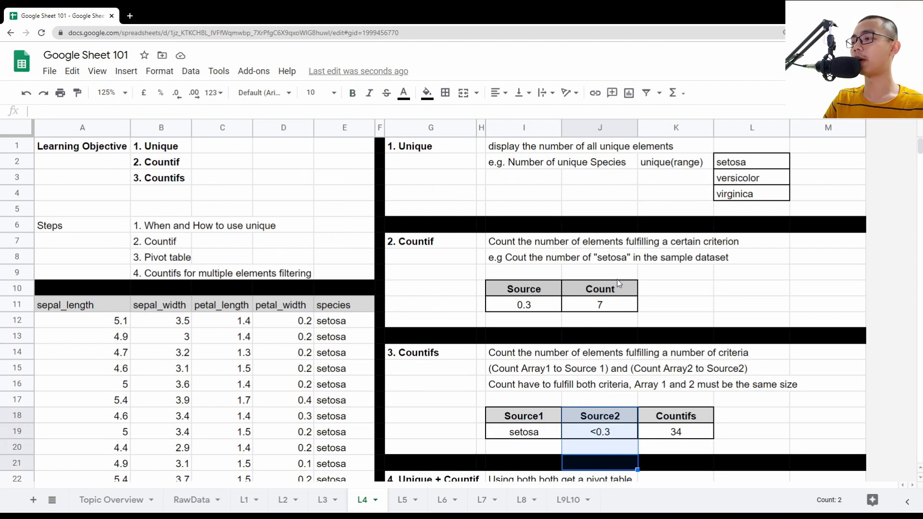
{"action": "left_click", "coordinate": [222, 240]}
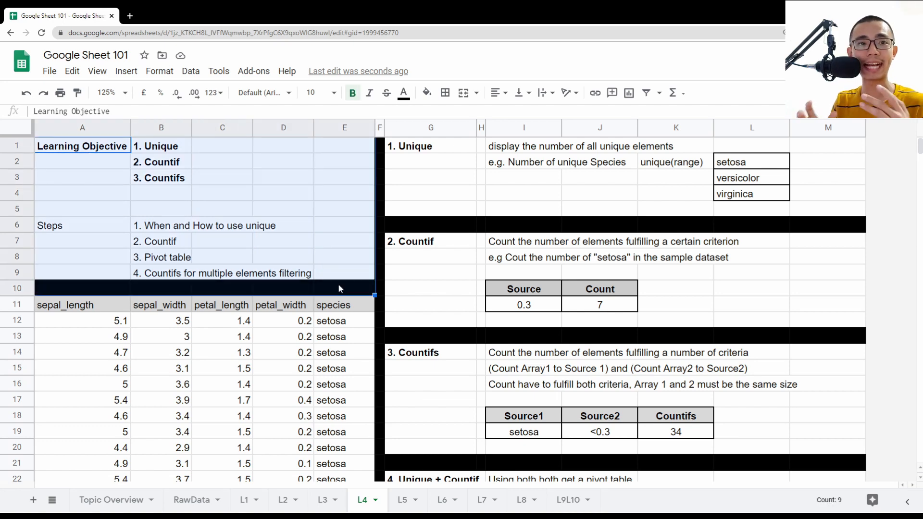
{"action": "mouse_move", "coordinate": [830, 133]}
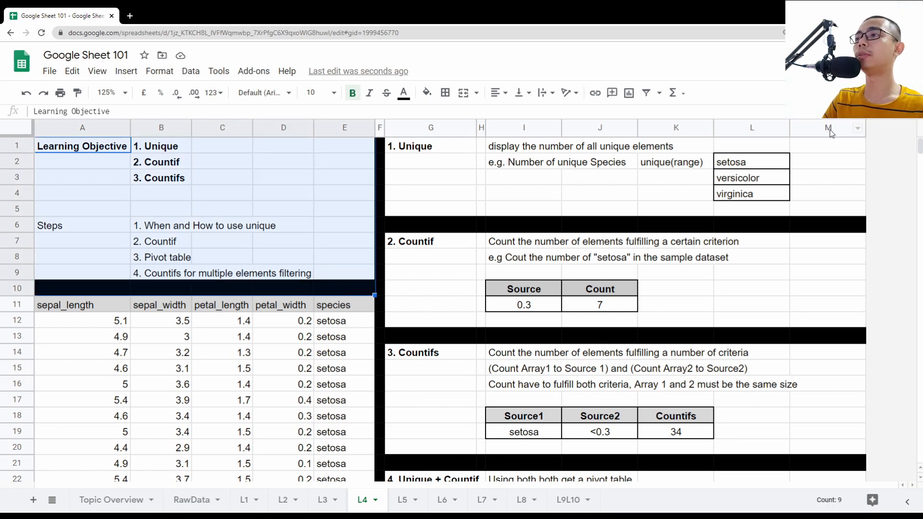
{"action": "left_click", "coordinate": [751, 162]}
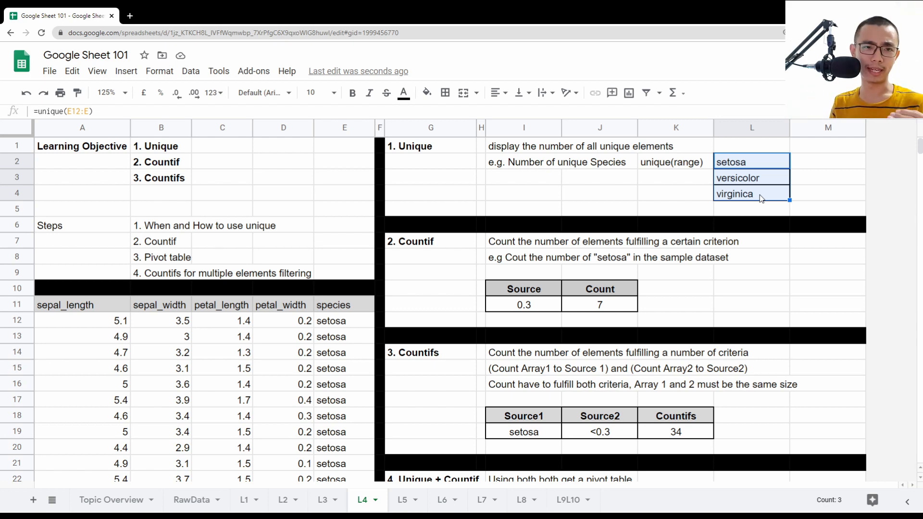
{"action": "mouse_move", "coordinate": [429, 230]}
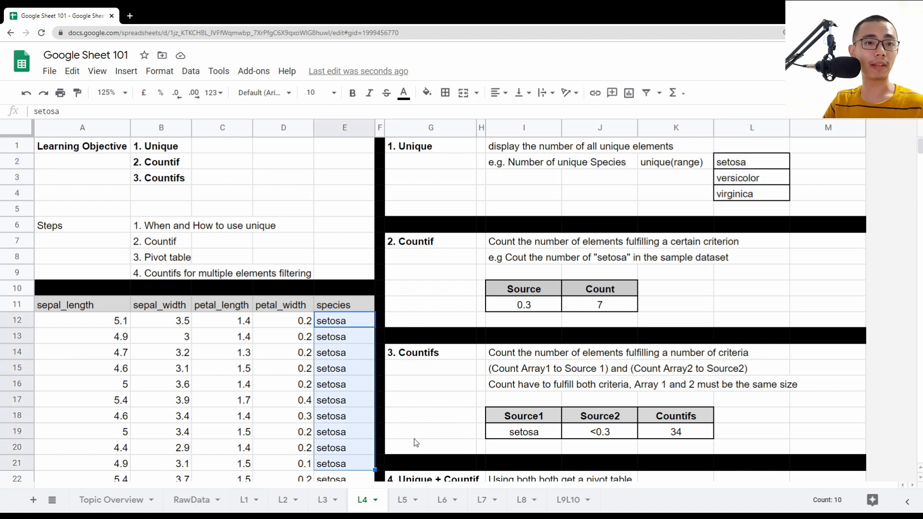
{"action": "left_click", "coordinate": [751, 162]}
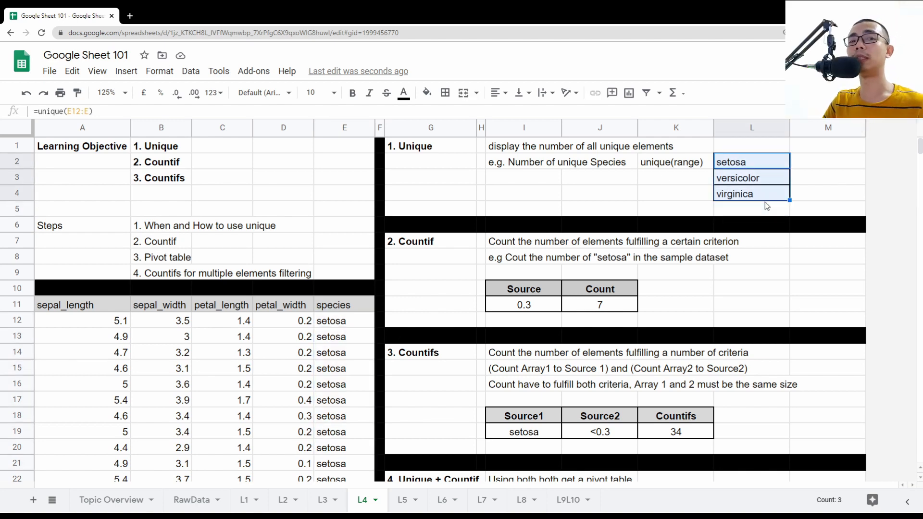
{"action": "left_click", "coordinate": [431, 241]}
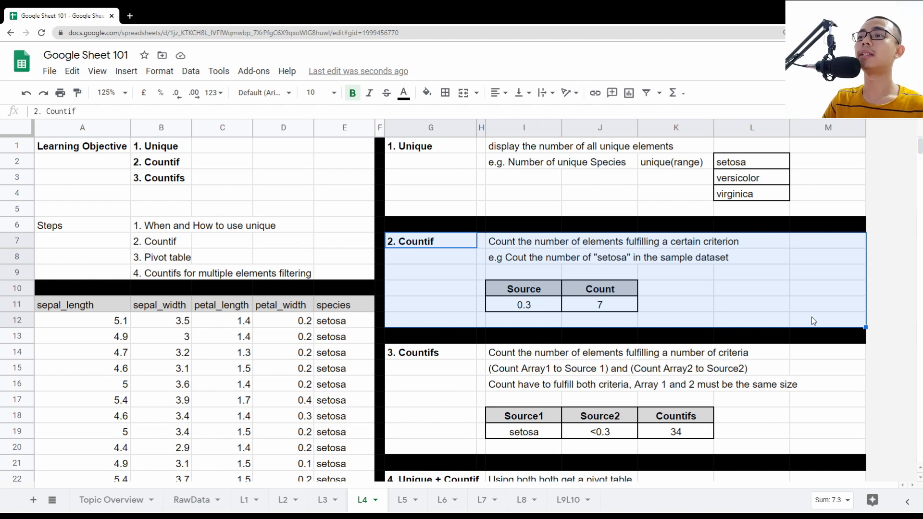
Step: Change the Countif criterion in I11 to >0.3 so the count returns 109
{"action": "left_click", "coordinate": [599, 305]}
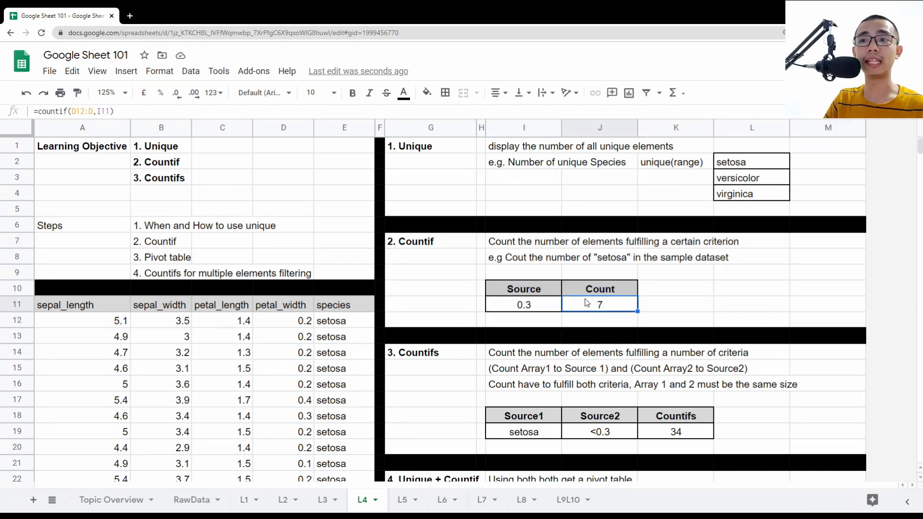
{"action": "double_click", "coordinate": [599, 305]}
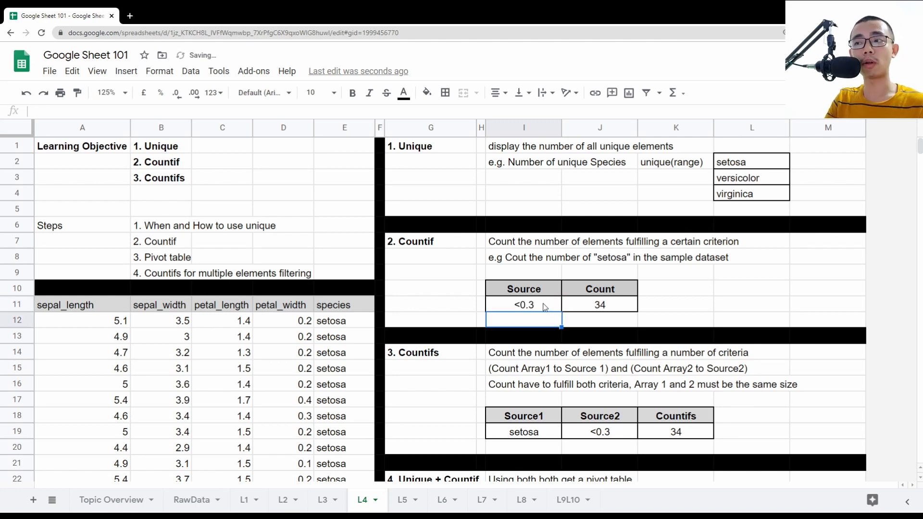
{"action": "left_click", "coordinate": [523, 304]}
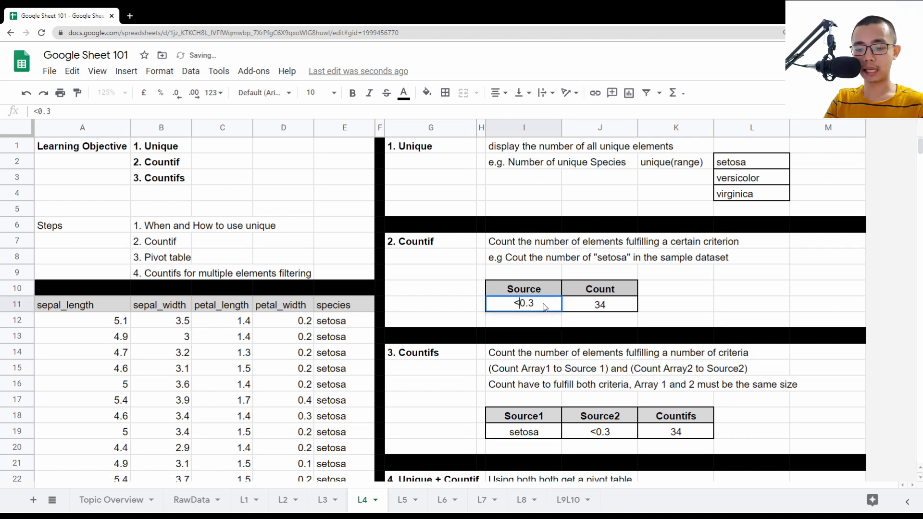
{"action": "type", "text": ">0.3"}
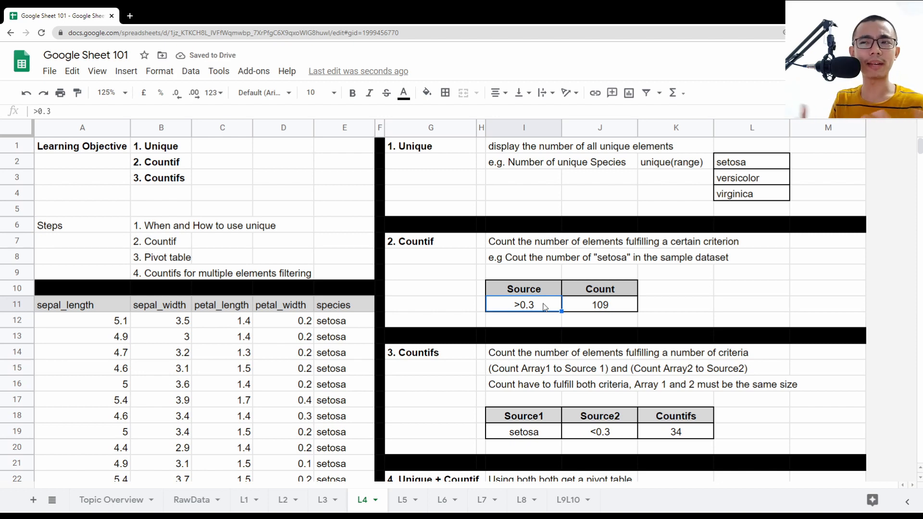
{"action": "mouse_move", "coordinate": [563, 227]}
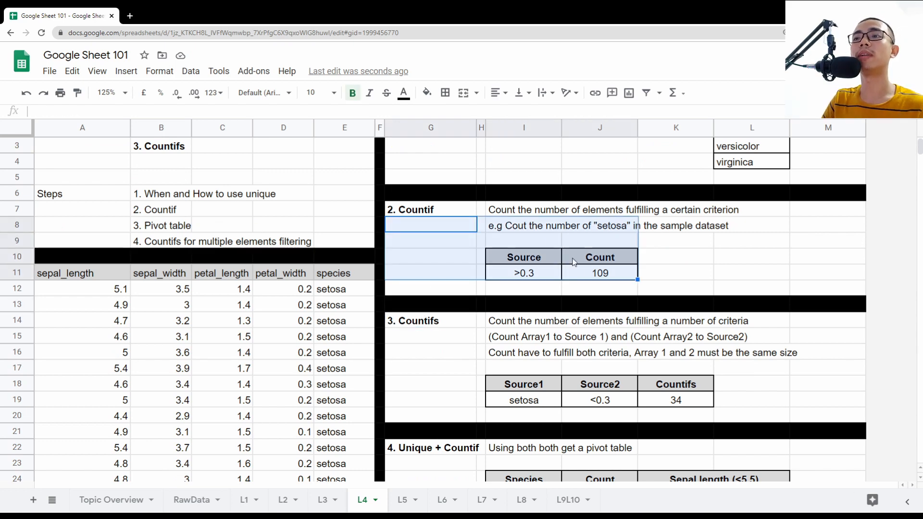
{"action": "left_click", "coordinate": [431, 209]}
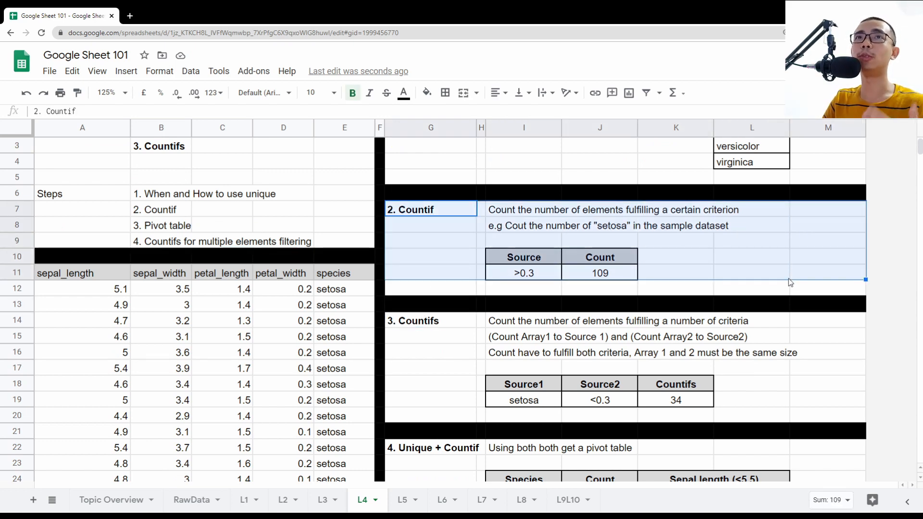
{"action": "mouse_move", "coordinate": [768, 266]}
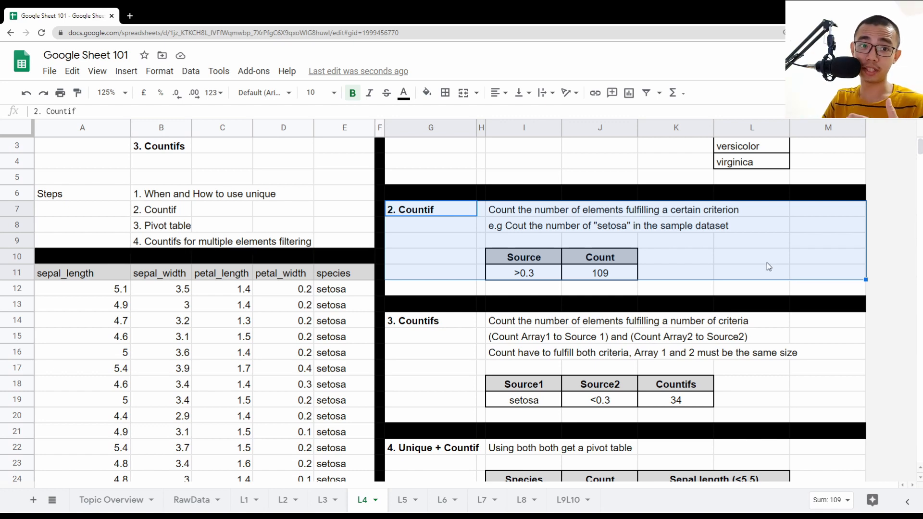
Step: Review the Countifs example section once more
{"action": "left_click", "coordinate": [431, 320]}
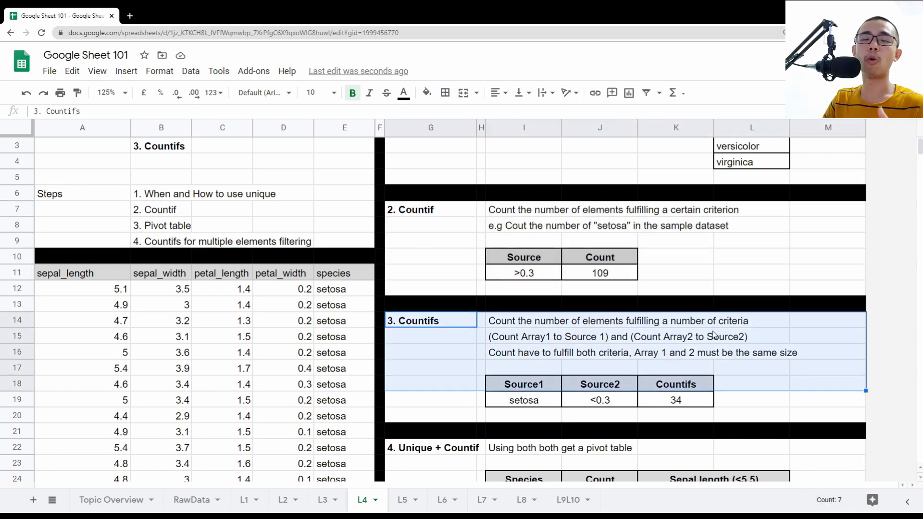
{"action": "scroll", "scroll_direction": "down", "scroll_amount": 3}
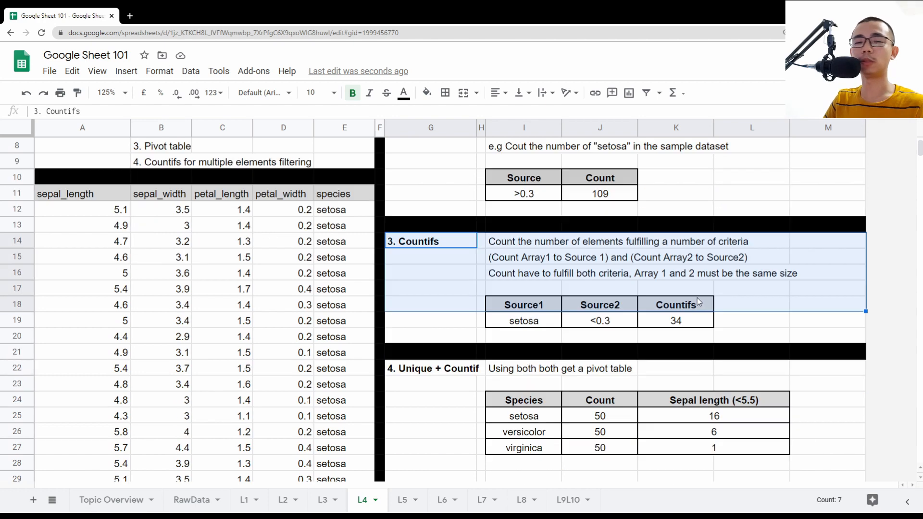
{"action": "scroll", "scroll_direction": "down", "scroll_amount": 3}
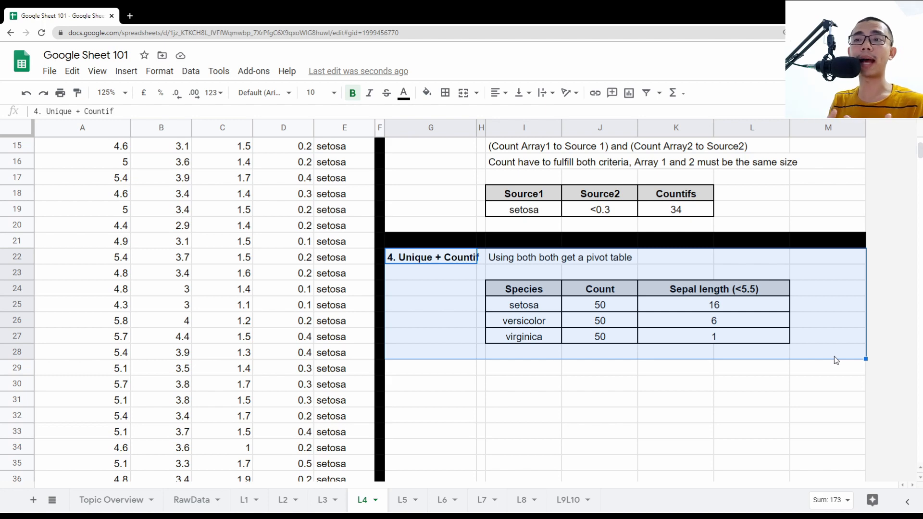
{"action": "mouse_move", "coordinate": [763, 326]}
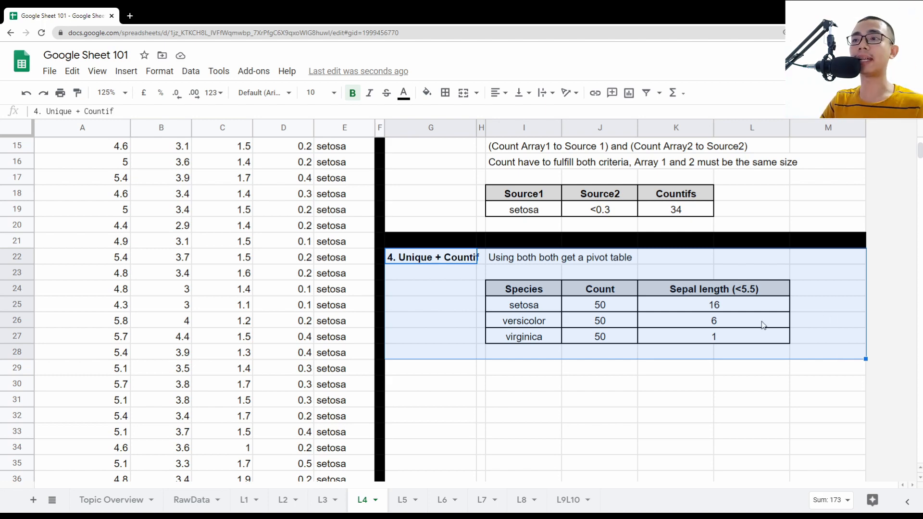
Step: Look over the species summary table columns and switch to the Topic Overview sheet
{"action": "left_click", "coordinate": [523, 289]}
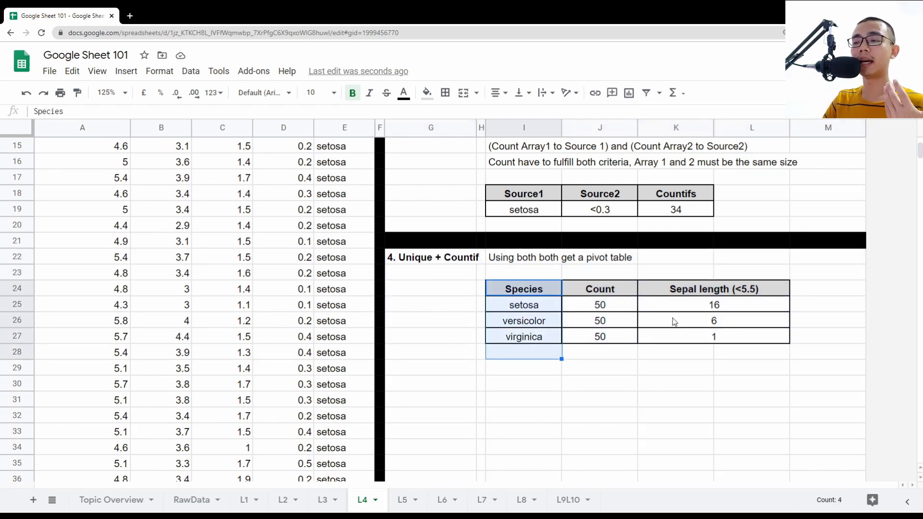
{"action": "left_click", "coordinate": [714, 305]}
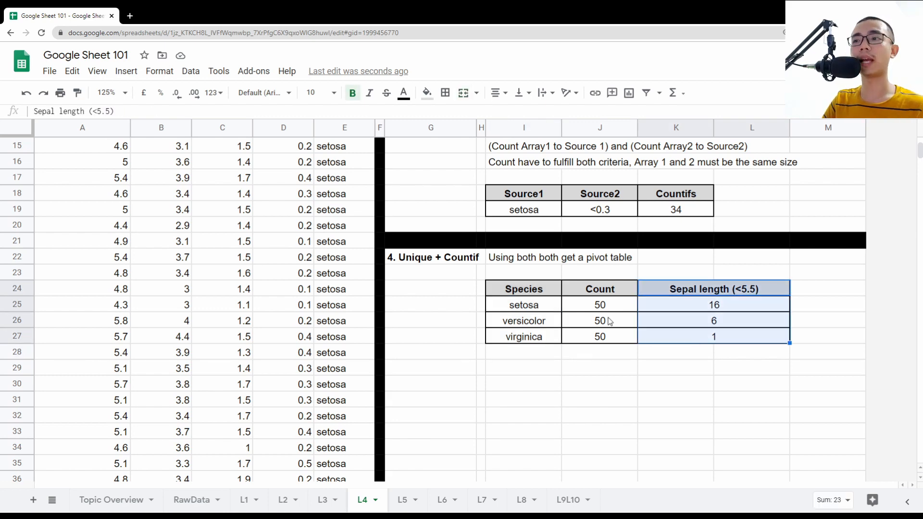
{"action": "left_click", "coordinate": [600, 399]}
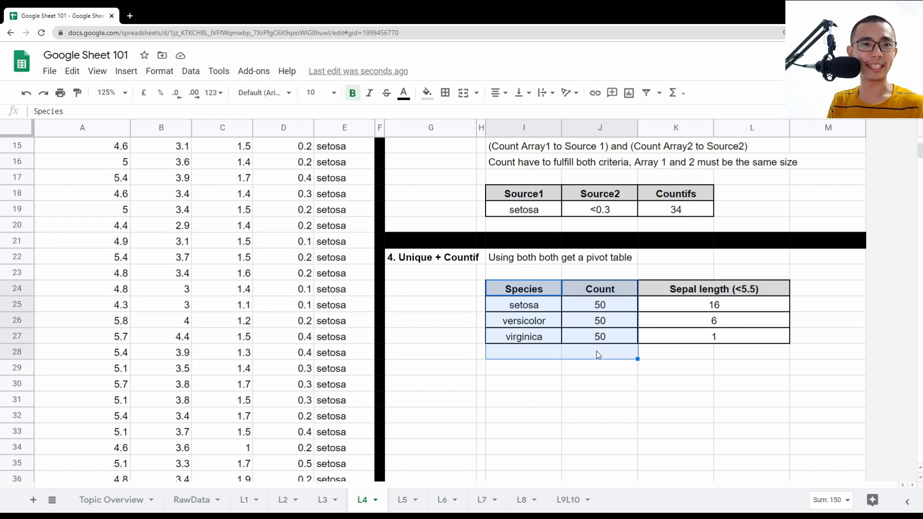
{"action": "scroll", "scroll_direction": "up", "scroll_amount": 3}
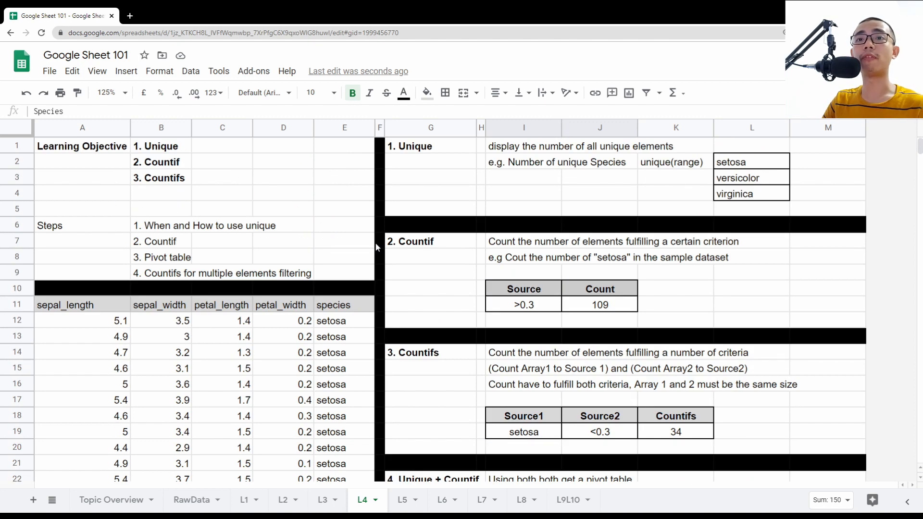
{"action": "mouse_move", "coordinate": [50, 411]}
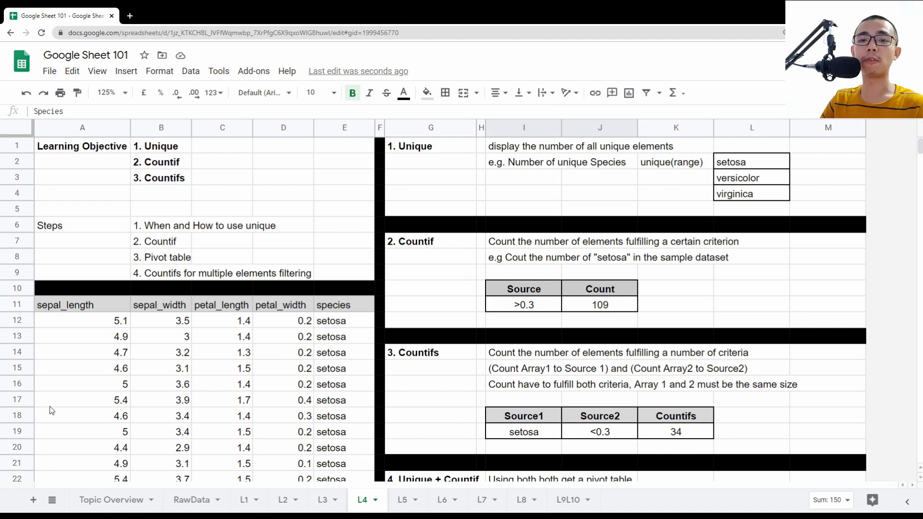
{"action": "left_click", "coordinate": [111, 500]}
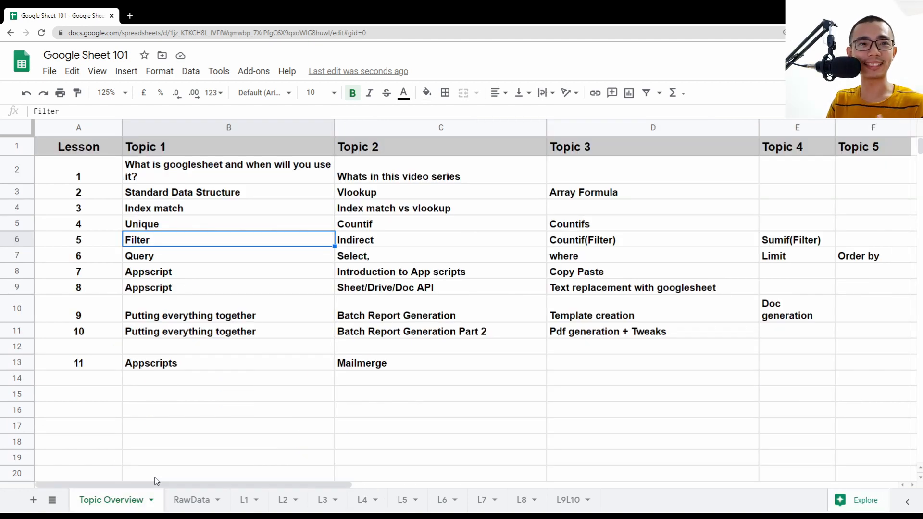